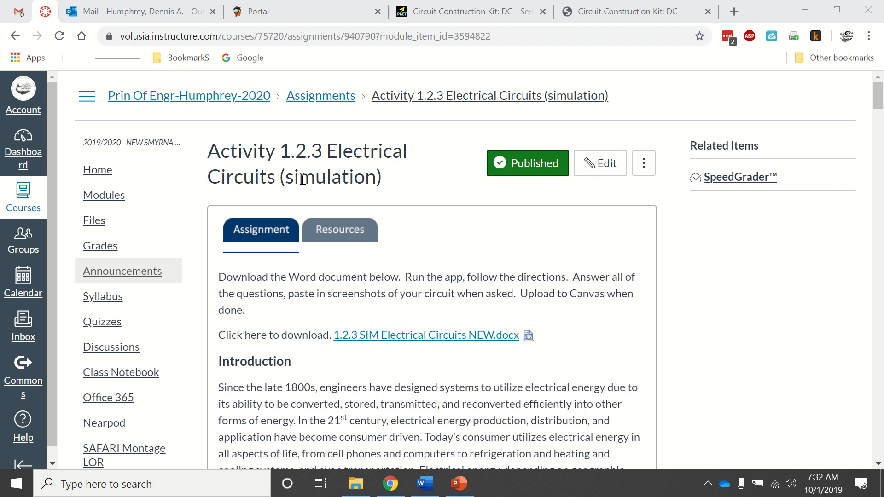
{"action": "mouse_move", "coordinate": [383, 340]}
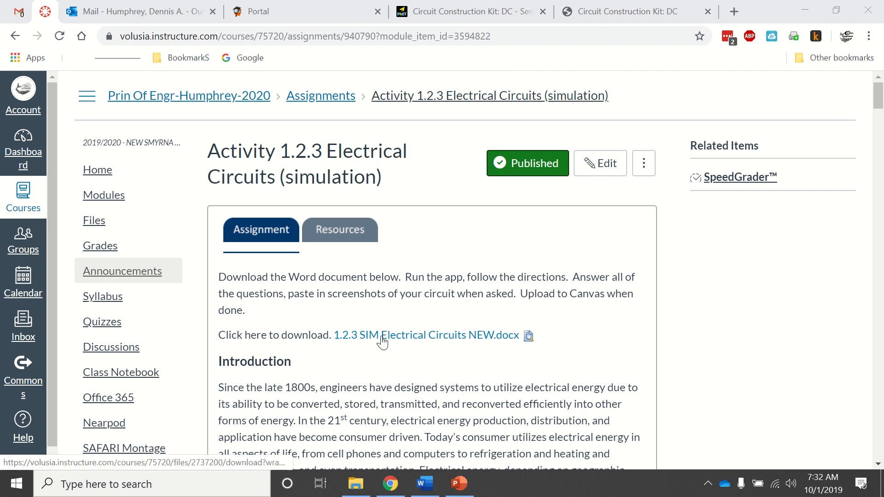
{"action": "mouse_move", "coordinate": [390, 400]}
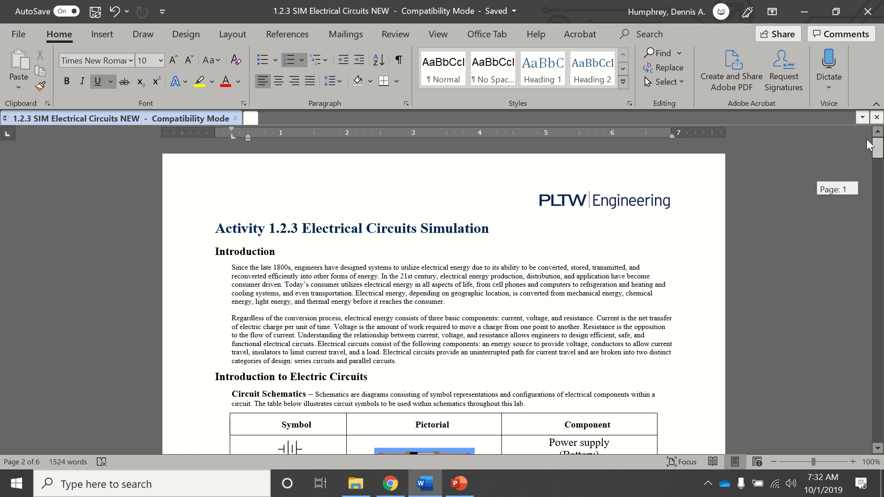
Scroll to the 'Creating a Circuit' instructions and open the phet.colorado.edu simulation link.
{"action": "scroll", "scroll_direction": "down", "scroll_amount": 3}
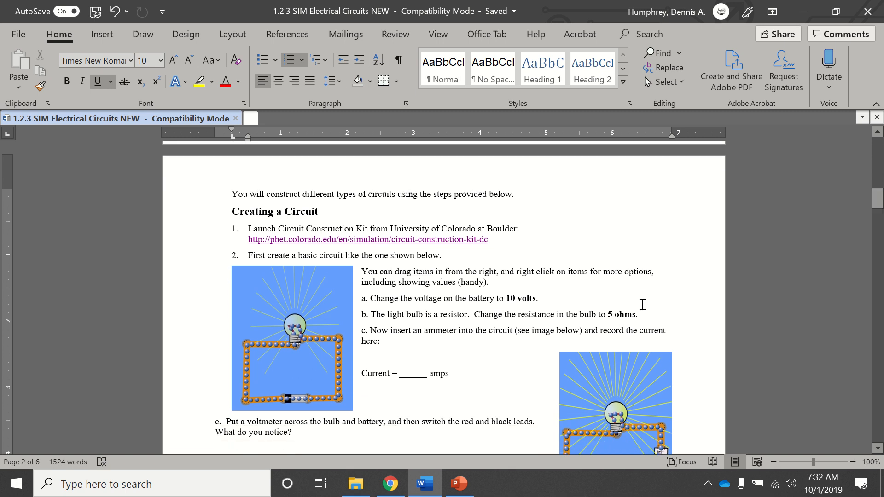
{"action": "mouse_move", "coordinate": [448, 239]}
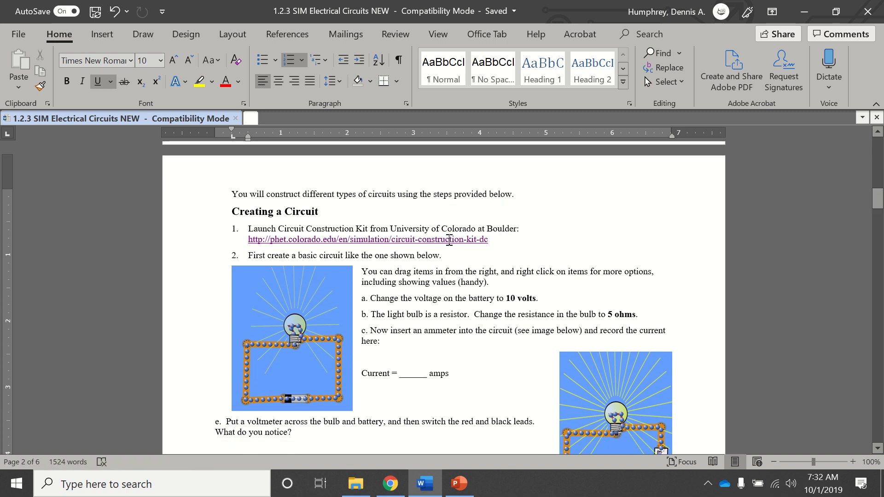
{"action": "left_click", "coordinate": [367, 238]}
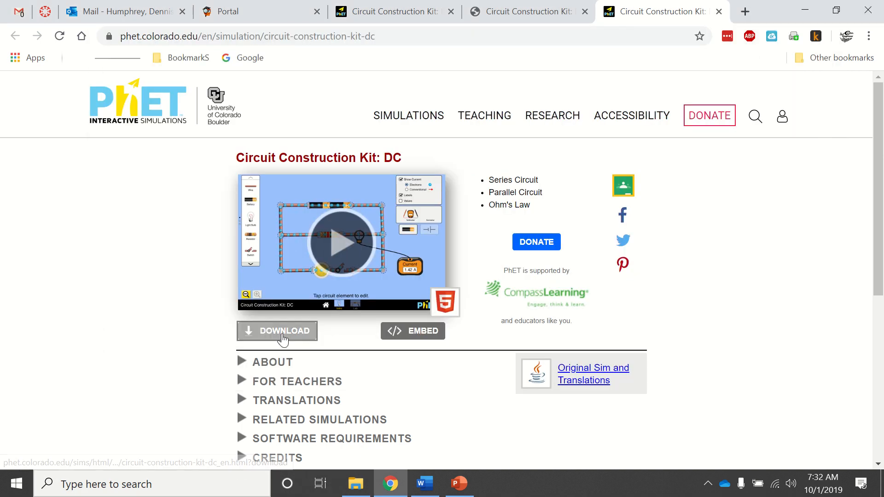
Download the Circuit Construction Kit: DC simulation using the DOWNLOAD button on its PhET page.
{"action": "left_click", "coordinate": [277, 331]}
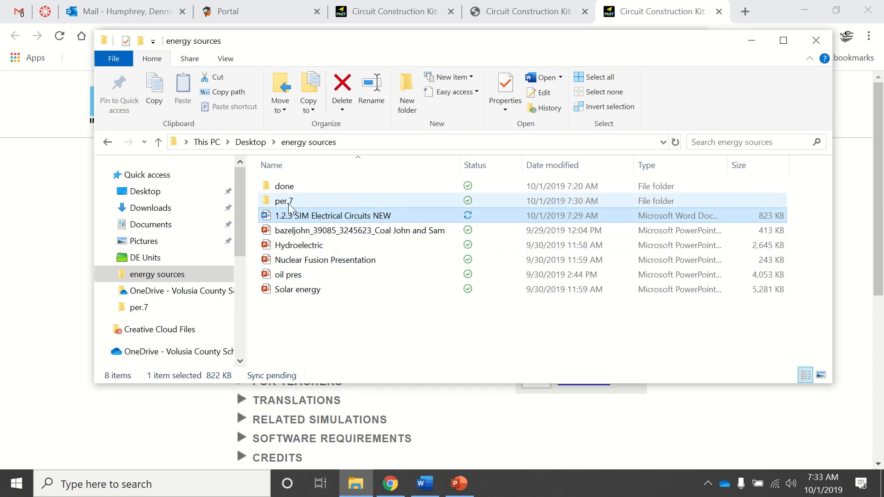
Launch circuit-construction-kit-dc_en from the per.7 folder.
{"action": "double_click", "coordinate": [283, 201]}
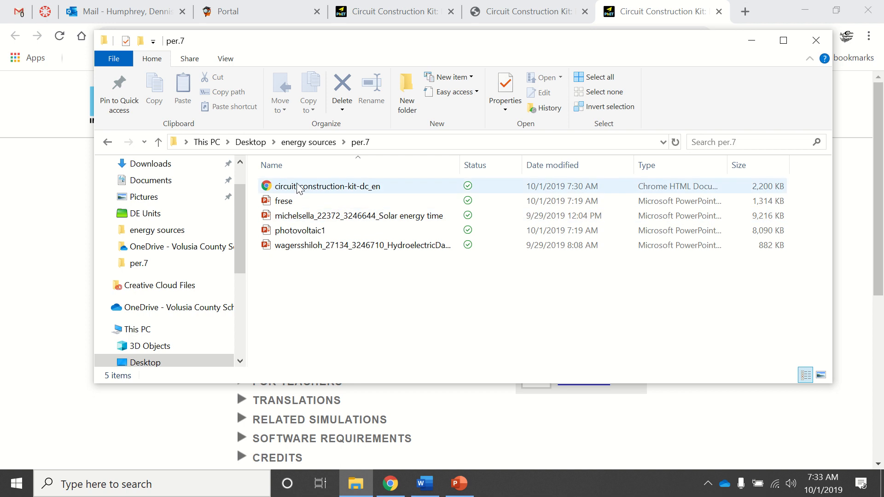
{"action": "double_click", "coordinate": [328, 186]}
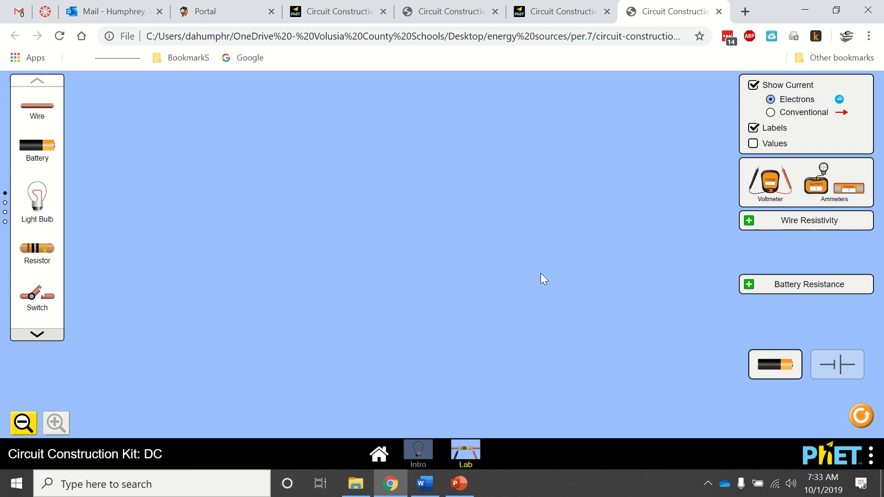
{"action": "mouse_move", "coordinate": [530, 298]}
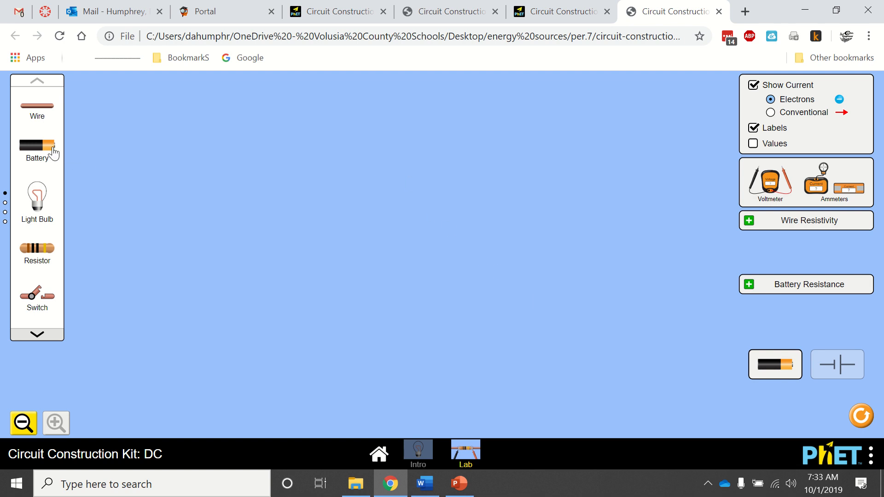
Place a battery low on the Lab workspace with a light bulb above it.
{"action": "left_click_drag", "start_coordinate": [37, 144], "coordinate": [354, 227]}
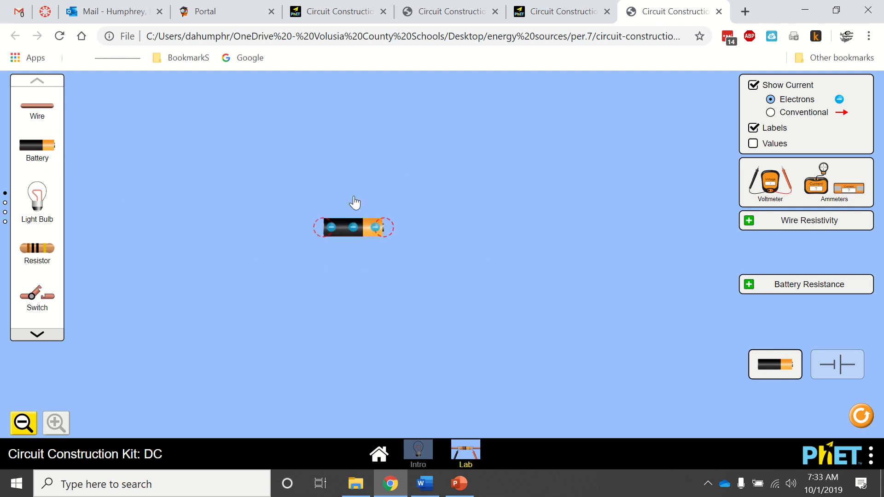
{"action": "left_click_drag", "start_coordinate": [354, 227], "coordinate": [349, 304]}
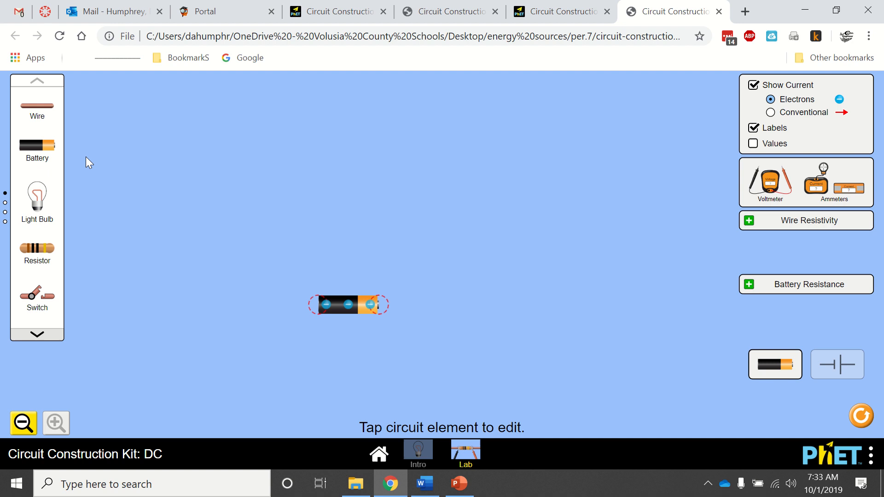
{"action": "left_click_drag", "start_coordinate": [37, 195], "coordinate": [344, 163]}
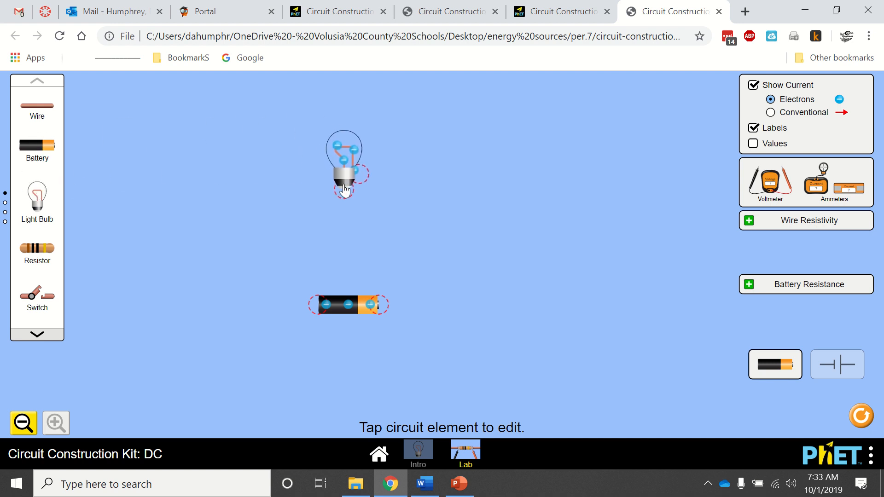
{"action": "left_click", "coordinate": [423, 484]}
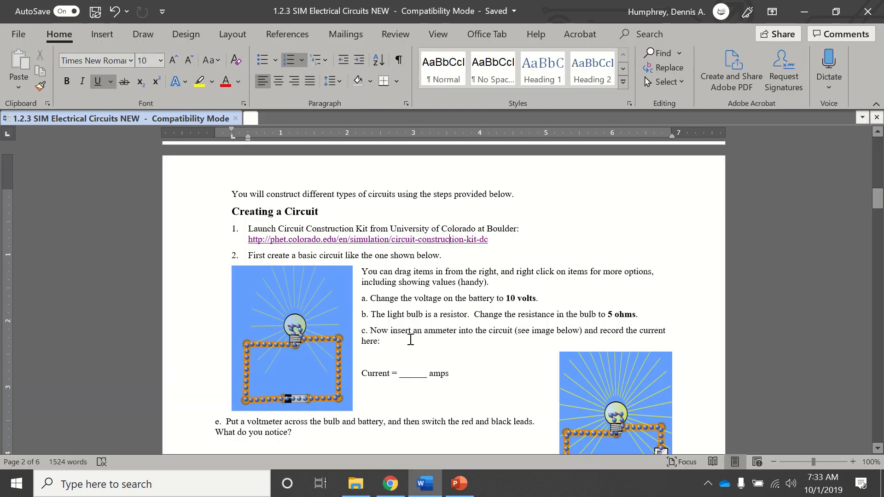
Read the worksheet's current and voltmeter questions, then return to the simulation.
{"action": "scroll", "scroll_direction": "down", "scroll_amount": 3}
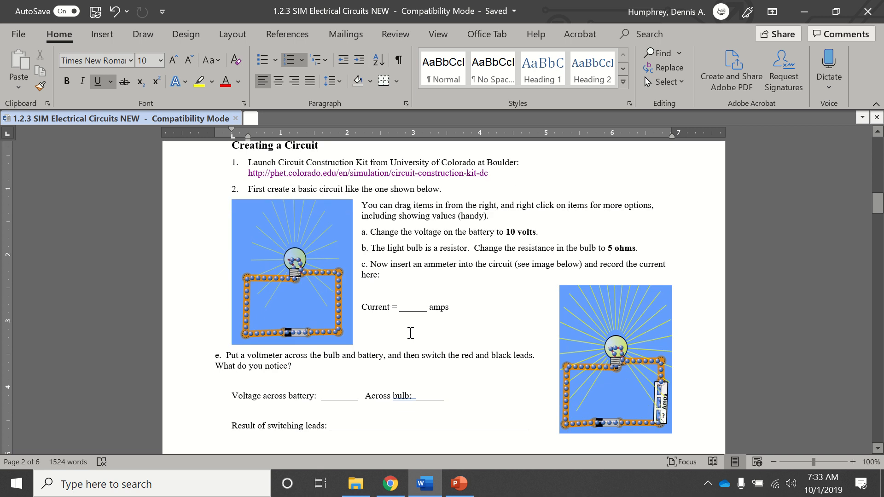
{"action": "mouse_move", "coordinate": [389, 484]}
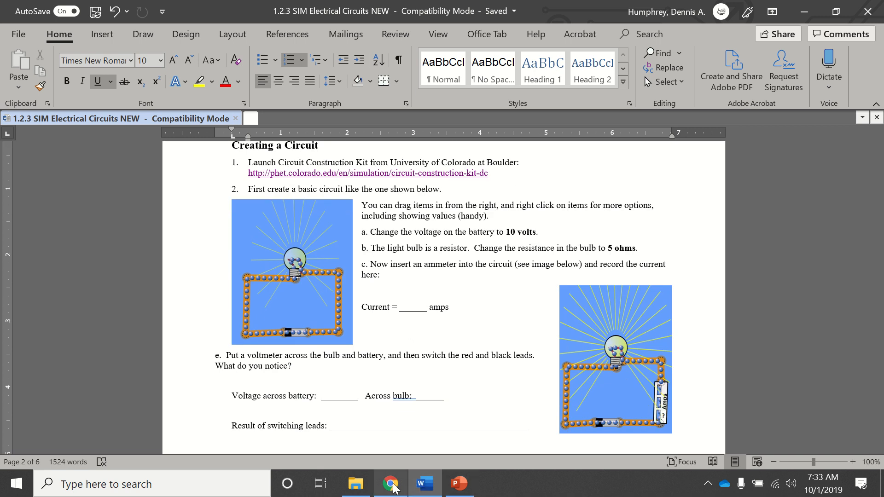
{"action": "left_click", "coordinate": [389, 484]}
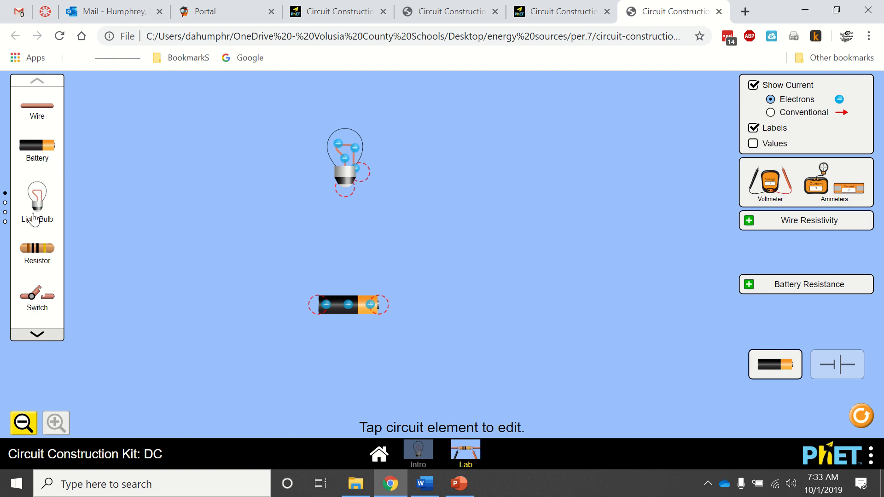
Run wires from the bulb's right side down to the battery's right terminal.
{"action": "left_click_drag", "start_coordinate": [37, 106], "coordinate": [203, 151]}
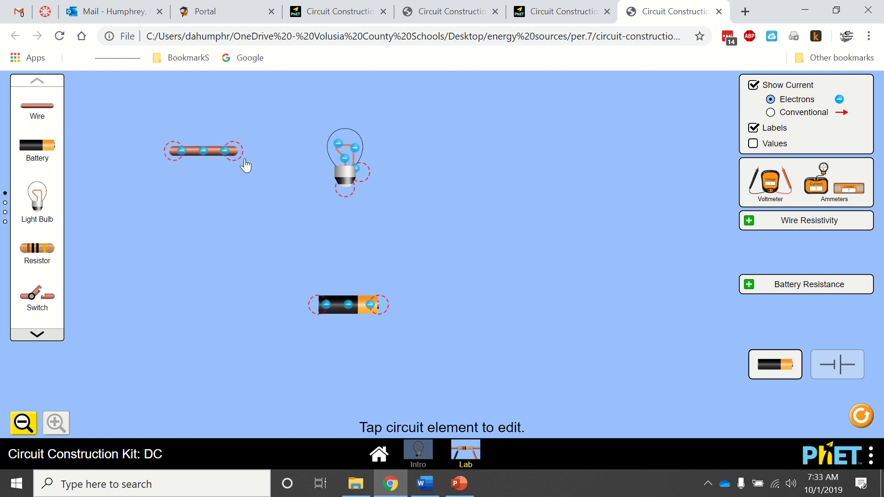
{"action": "left_click_drag", "start_coordinate": [203, 151], "coordinate": [400, 173]}
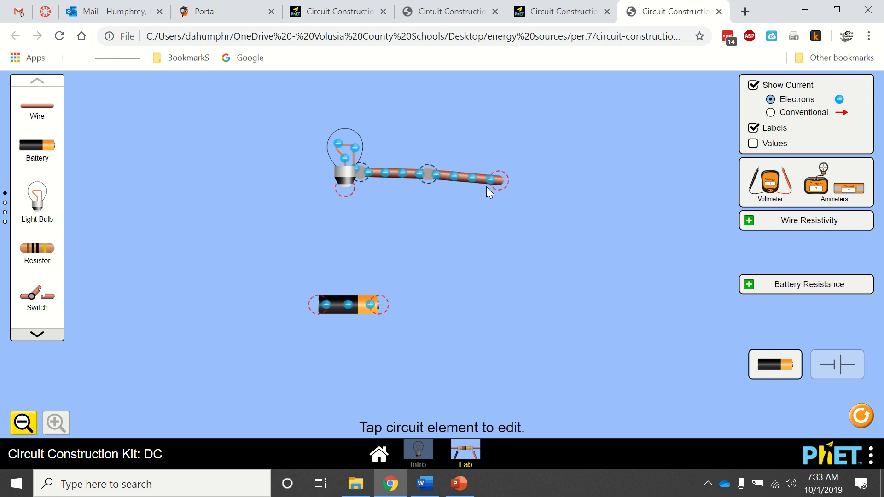
{"action": "left_click_drag", "start_coordinate": [502, 180], "coordinate": [425, 262]}
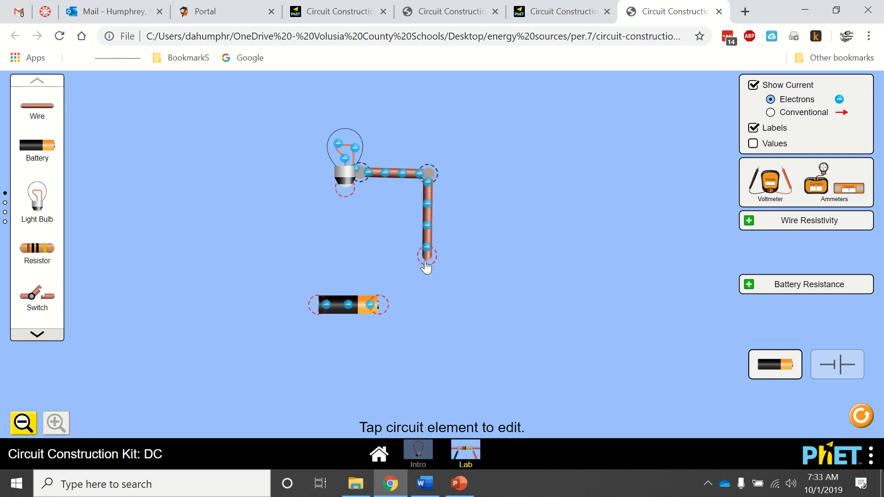
{"action": "left_click_drag", "start_coordinate": [426, 265], "coordinate": [427, 298]}
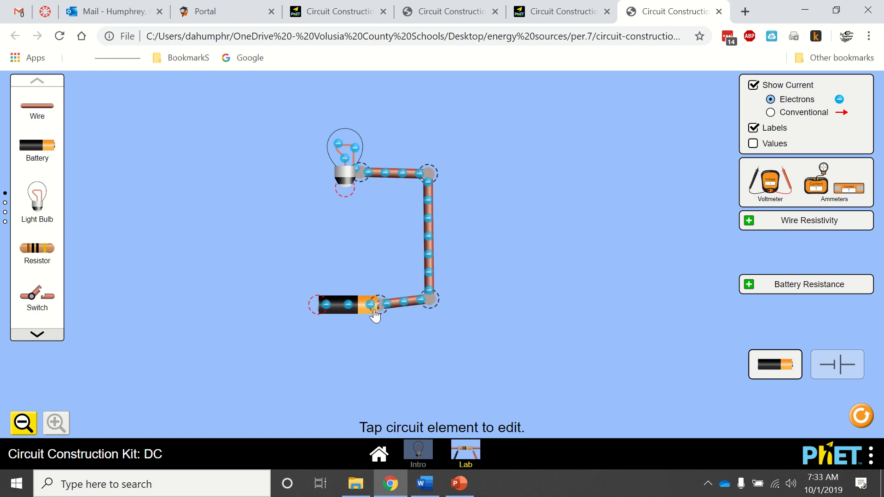
{"action": "left_click", "coordinate": [338, 305]}
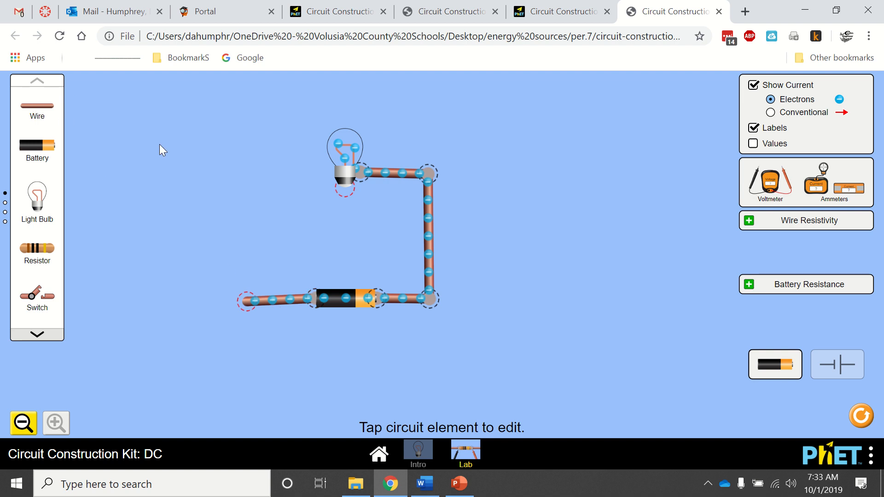
{"action": "left_click", "coordinate": [302, 186]}
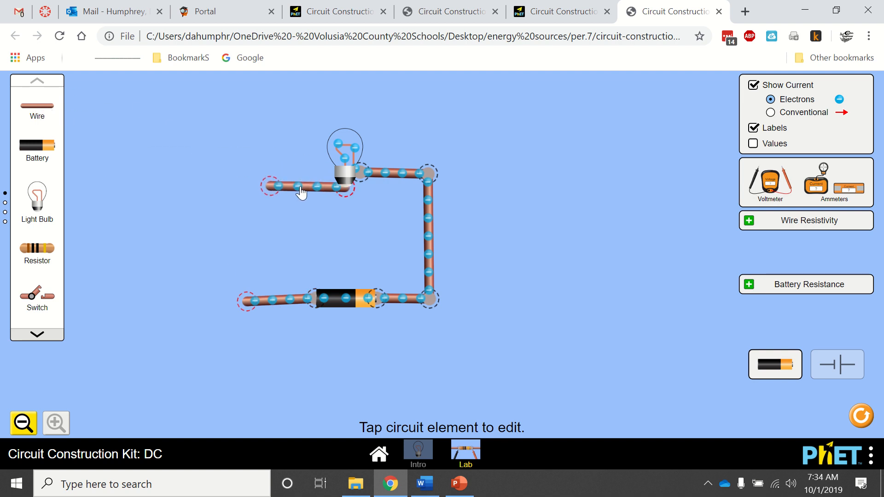
{"action": "mouse_move", "coordinate": [48, 281]}
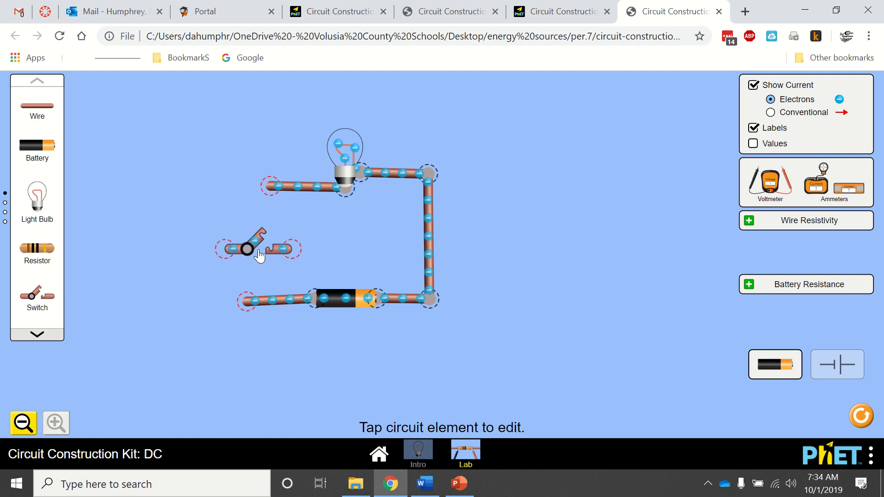
Wire a switch into the circuit and toggle it to light, then darken, the bulb.
{"action": "left_click_drag", "start_coordinate": [246, 248], "coordinate": [225, 186]}
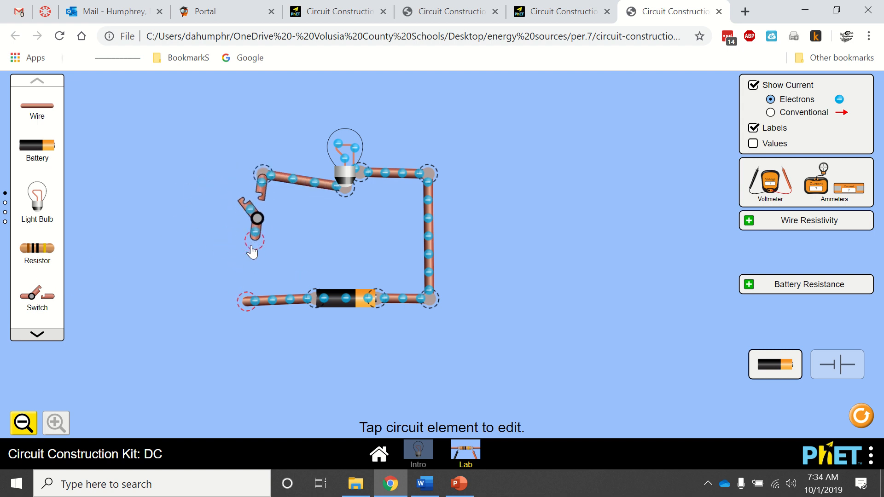
{"action": "left_click_drag", "start_coordinate": [251, 248], "coordinate": [307, 297]}
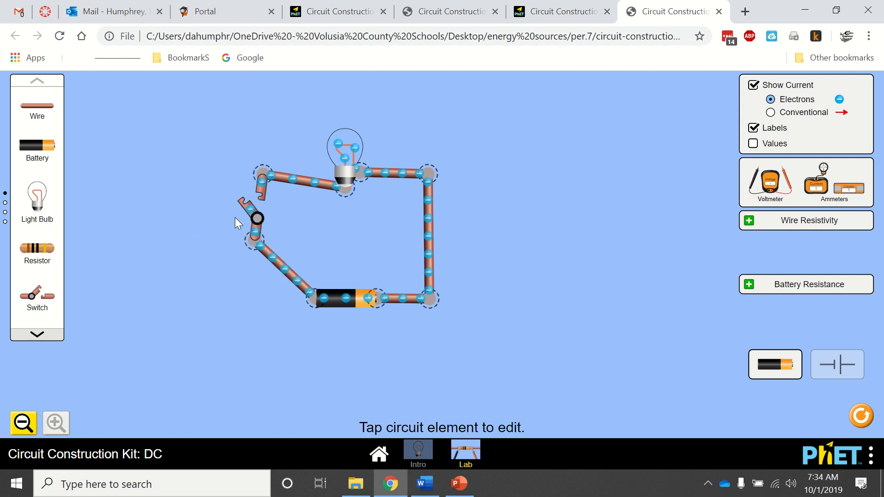
{"action": "left_click", "coordinate": [254, 219]}
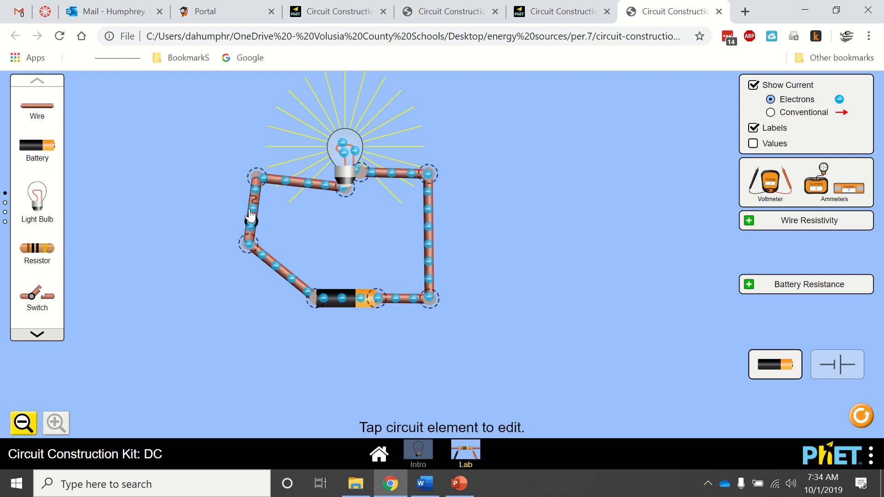
{"action": "left_click", "coordinate": [250, 220]}
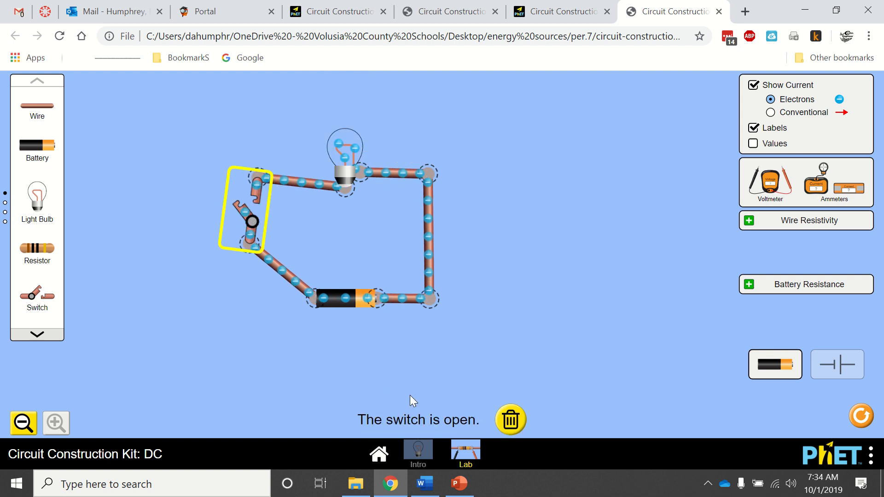
{"action": "left_click", "coordinate": [248, 221]}
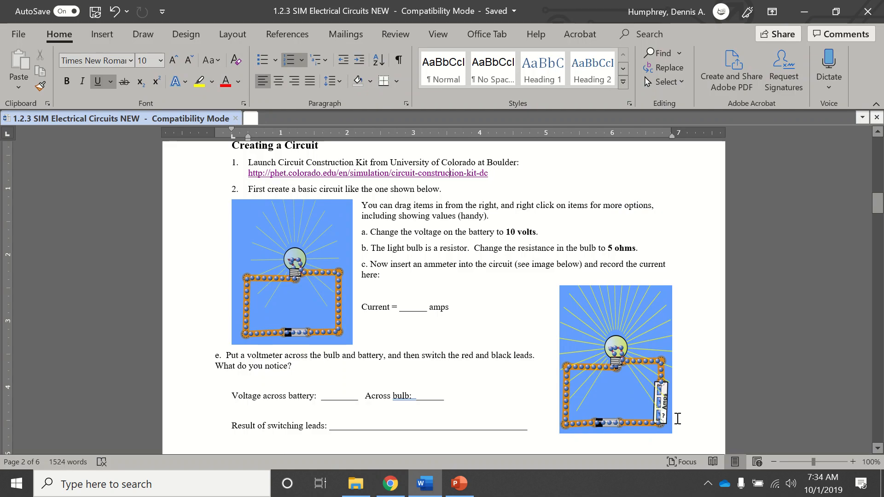
{"action": "left_click", "coordinate": [389, 484]}
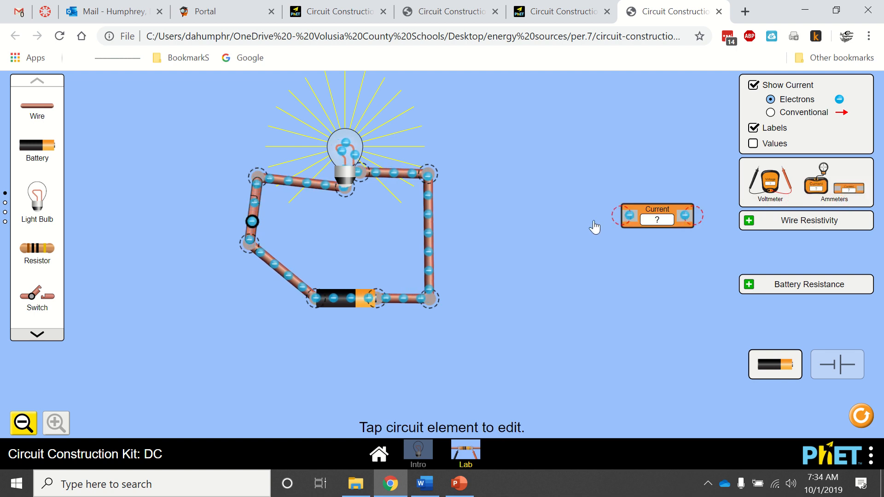
Insert the ammeter into the right-hand wire, read 0.90 A, then open the switch.
{"action": "left_click", "coordinate": [426, 173]}
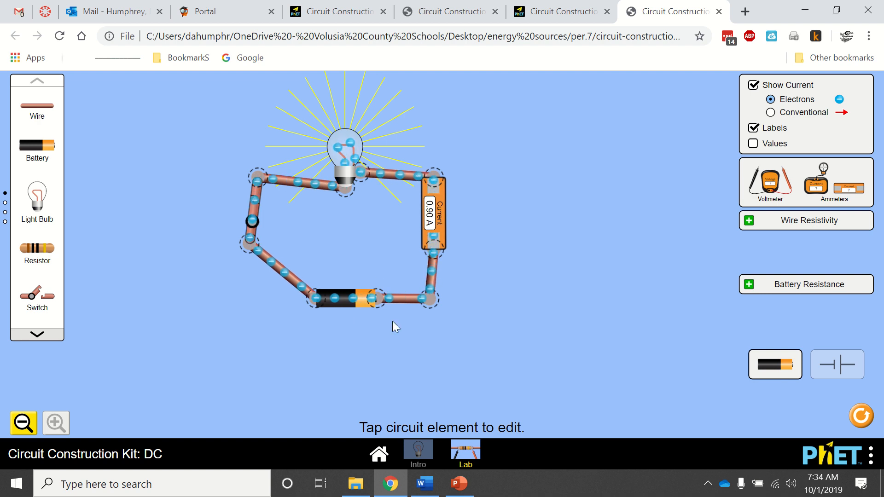
{"action": "left_click", "coordinate": [250, 222]}
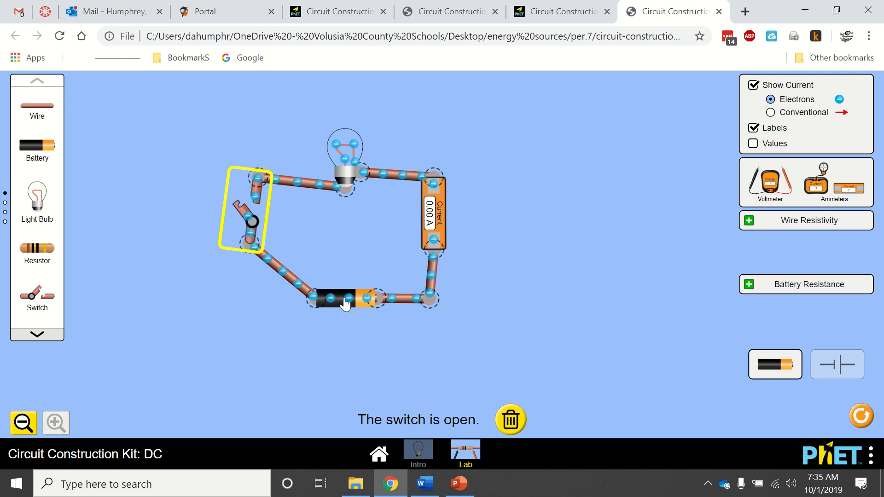
Adjust the battery's voltage slider and arrow button to settle on 5.0 volts.
{"action": "left_click", "coordinate": [344, 299]}
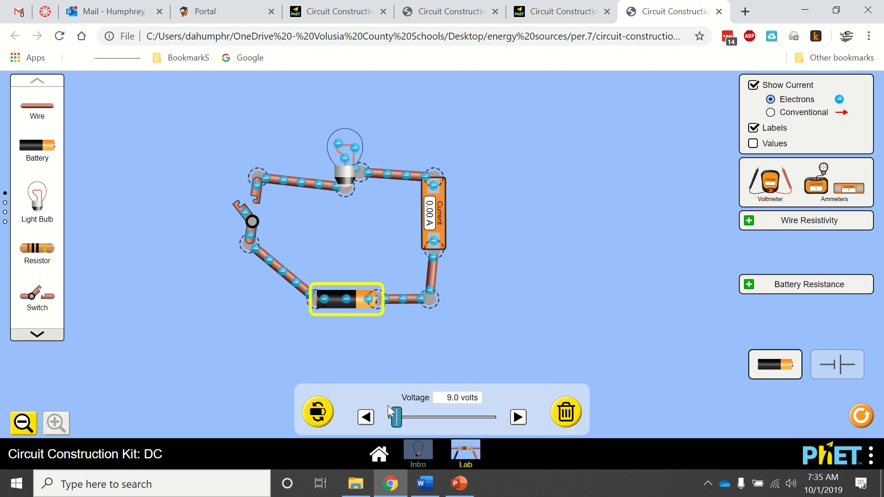
{"action": "left_click_drag", "start_coordinate": [395, 416], "coordinate": [423, 416]}
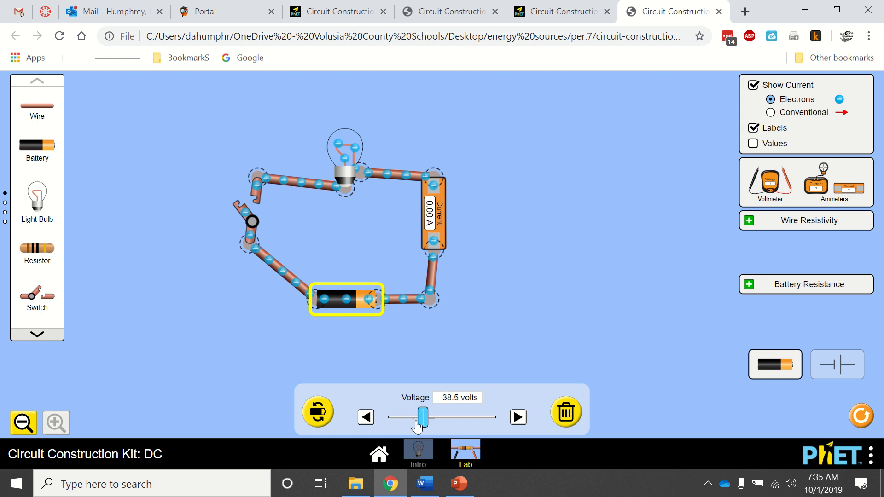
{"action": "left_click_drag", "start_coordinate": [423, 416], "coordinate": [391, 417]}
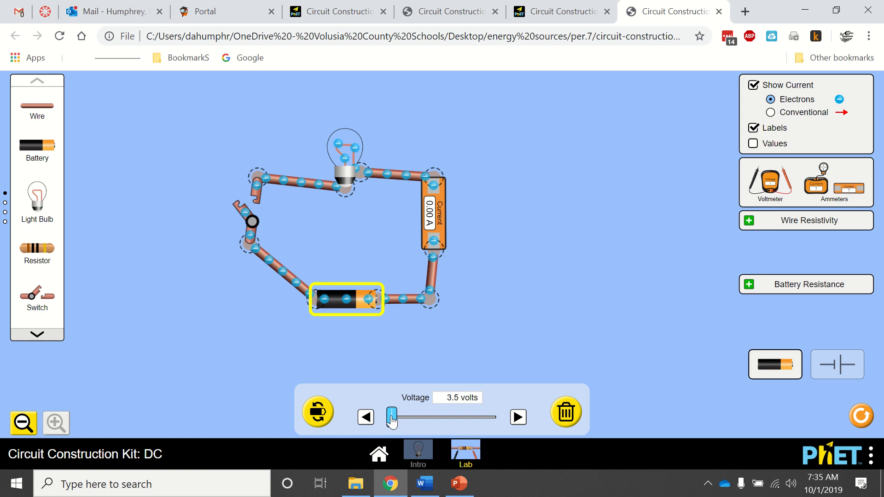
{"action": "left_click_drag", "start_coordinate": [390, 416], "coordinate": [395, 417]}
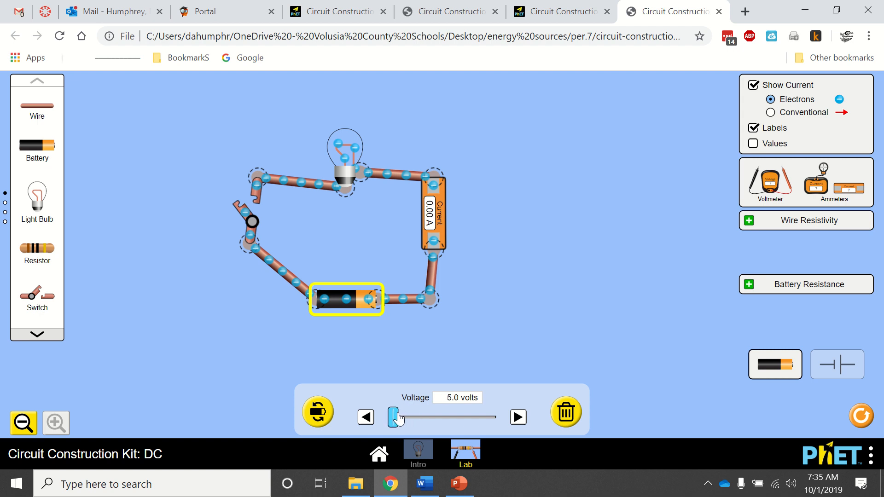
{"action": "left_click_drag", "start_coordinate": [395, 417], "coordinate": [389, 417]}
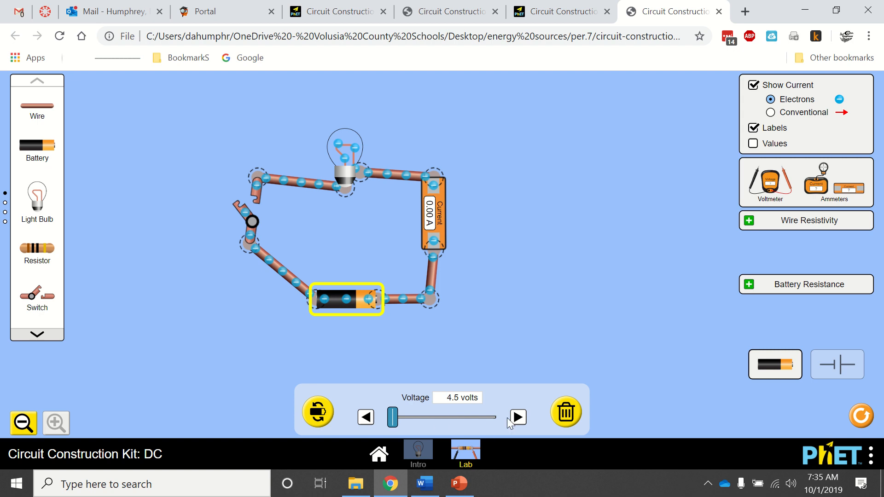
{"action": "left_click", "coordinate": [517, 417]}
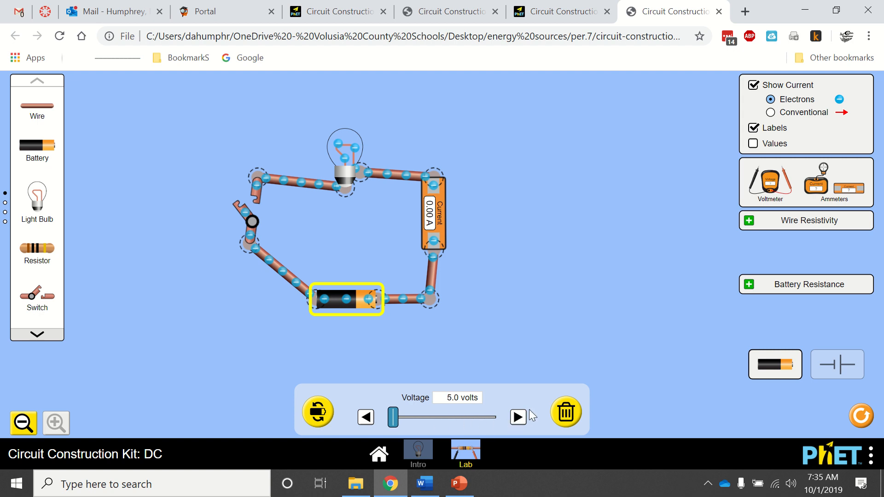
{"action": "mouse_move", "coordinate": [250, 220]}
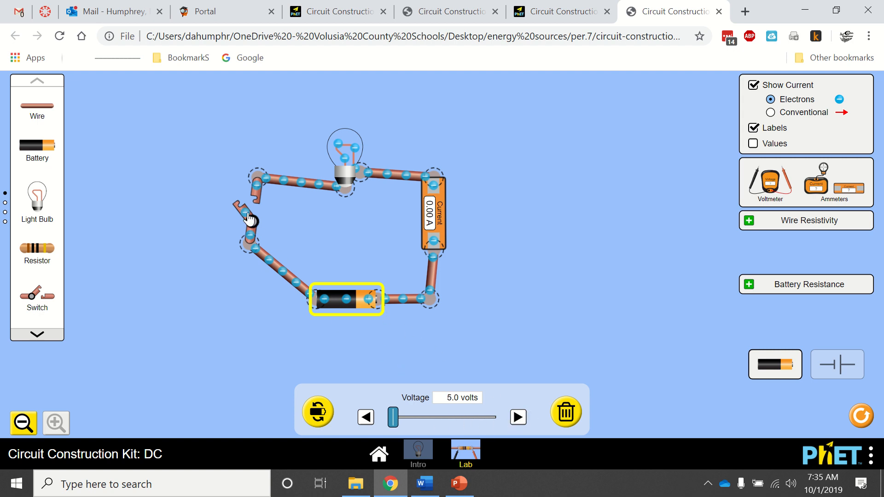
Measure 0.50 A at 5.0 V, reverse the battery, and retest with the switch.
{"action": "left_click", "coordinate": [248, 220]}
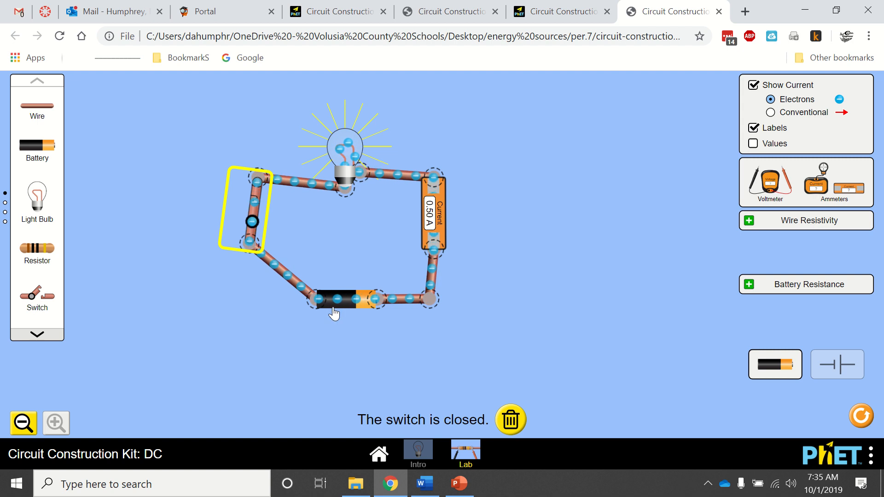
{"action": "left_click", "coordinate": [250, 221]}
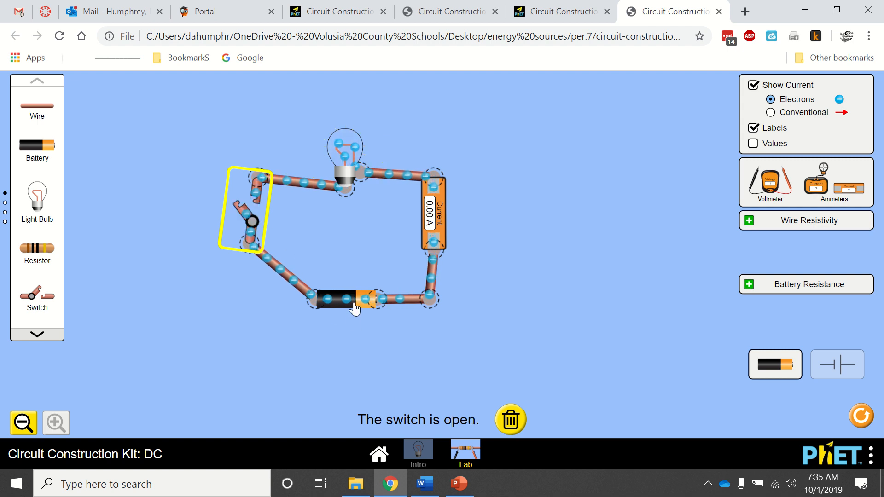
{"action": "left_click", "coordinate": [347, 299]}
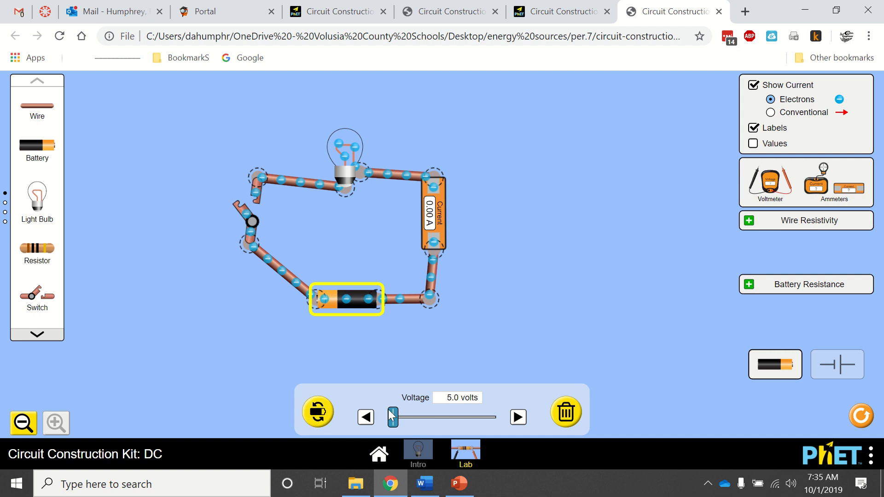
{"action": "left_click", "coordinate": [249, 221]}
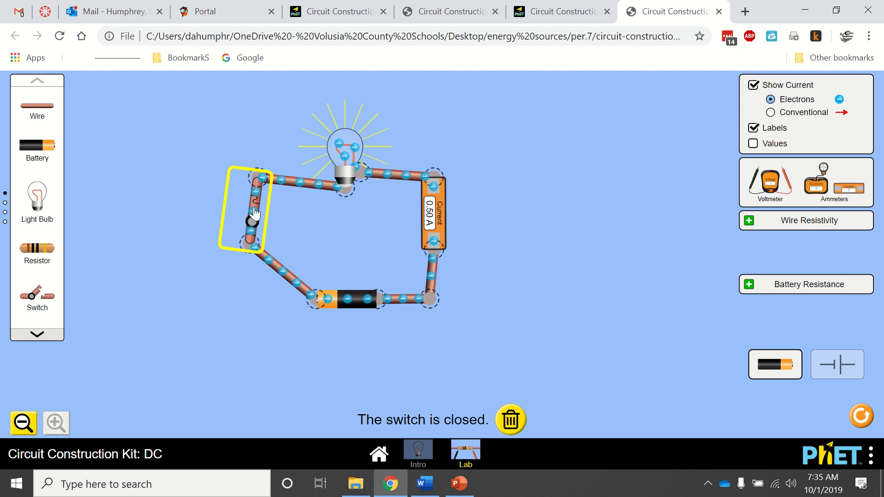
{"action": "left_click", "coordinate": [251, 220]}
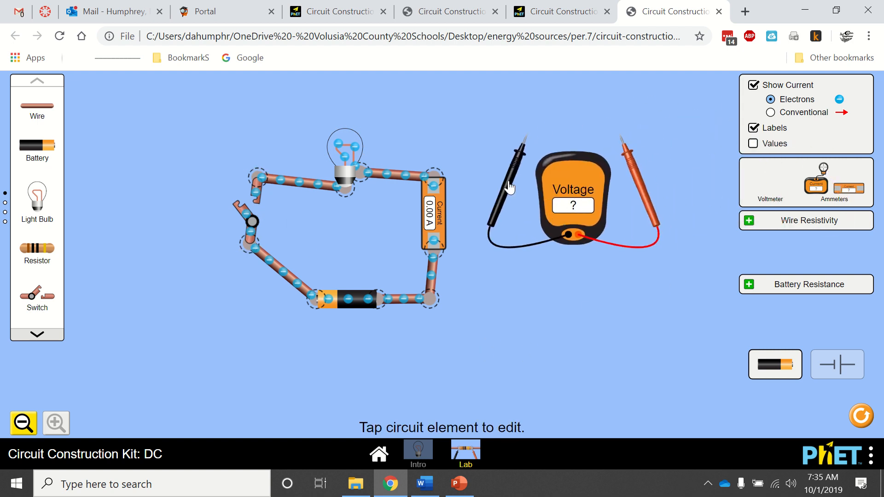
Connect the voltmeter across the circuit, close the switch, and flip the battery back to read 5.00 V.
{"action": "left_click_drag", "start_coordinate": [518, 144], "coordinate": [493, 239]}
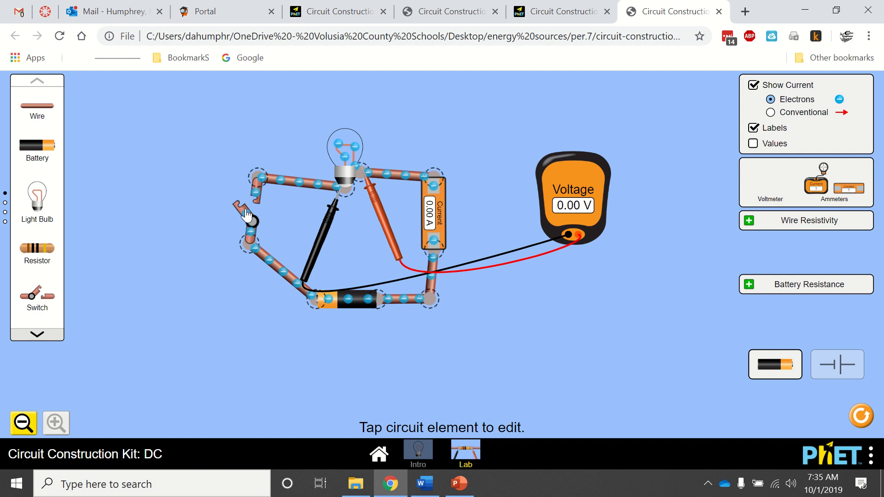
{"action": "left_click", "coordinate": [248, 220]}
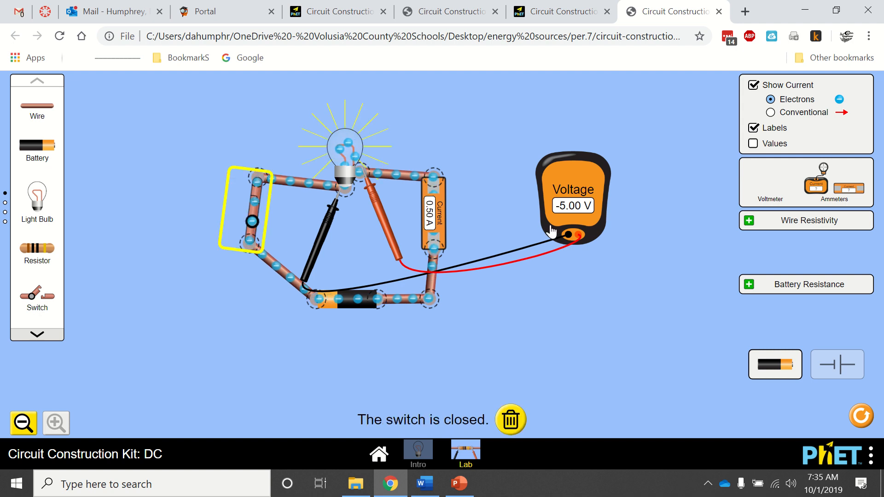
{"action": "left_click", "coordinate": [347, 299]}
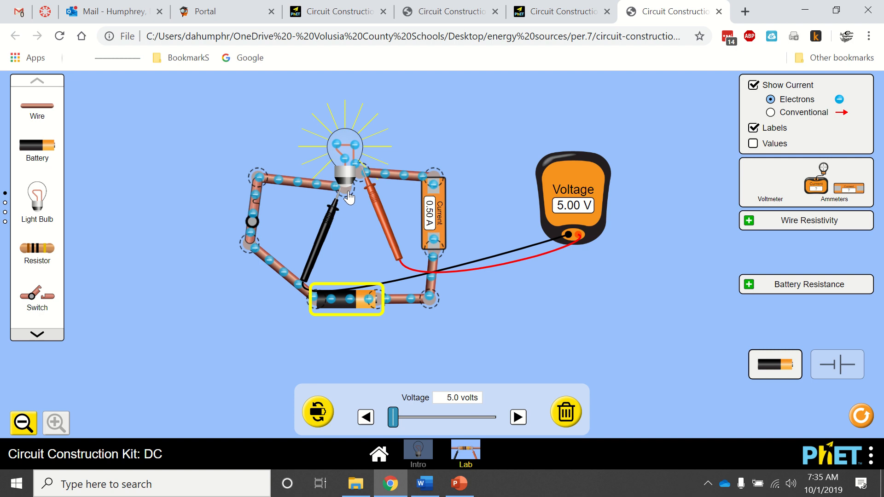
{"action": "mouse_move", "coordinate": [356, 240]}
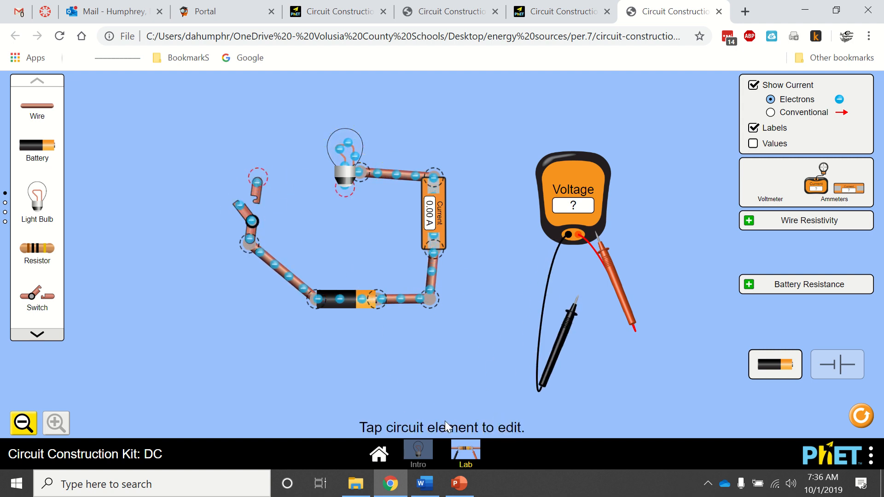
{"action": "mouse_move", "coordinate": [339, 194]}
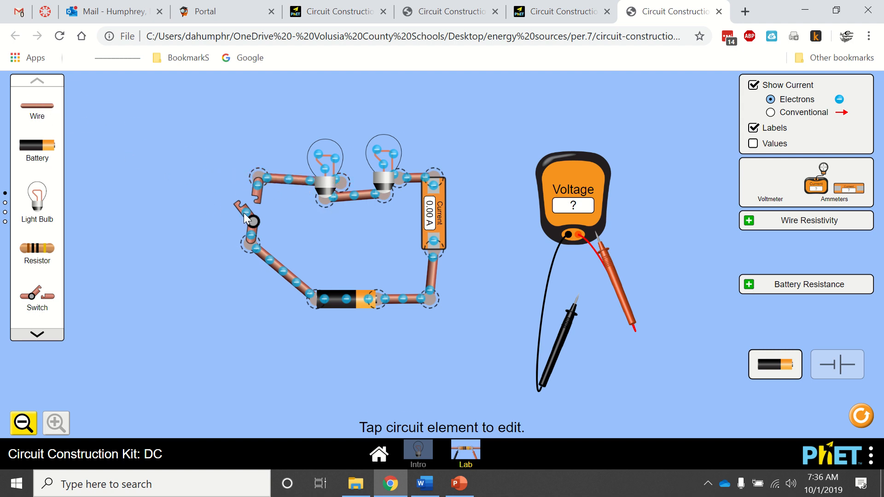
Bring the Word worksheet to the front after adding the second series bulb.
{"action": "left_click", "coordinate": [248, 220]}
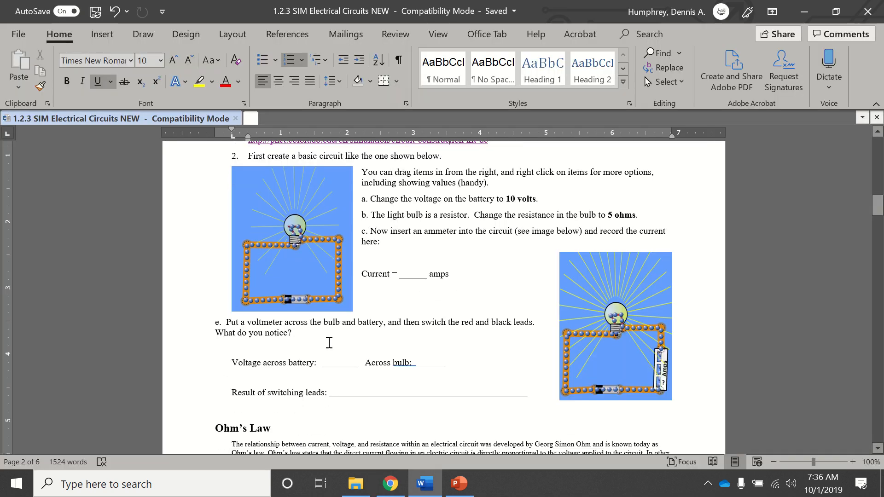
Scroll the worksheet past Ohm's Law and place the cursor at the series-circuit screenshot prompt.
{"action": "scroll", "scroll_direction": "down", "scroll_amount": 3}
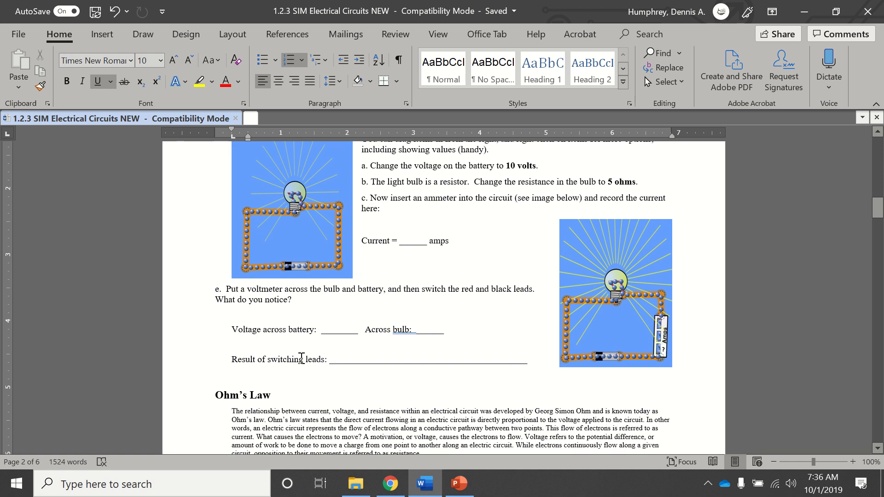
{"action": "scroll", "scroll_direction": "down", "scroll_amount": 3}
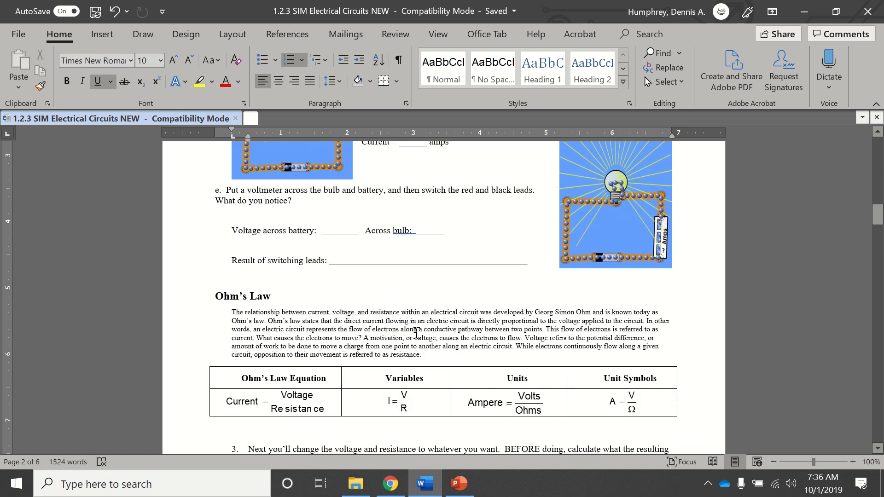
{"action": "scroll", "scroll_direction": "down", "scroll_amount": 3}
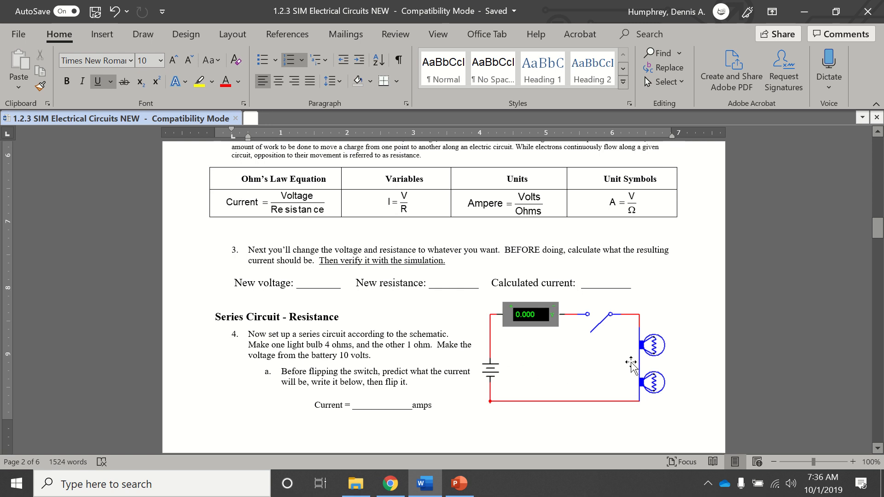
{"action": "mouse_move", "coordinate": [623, 359]}
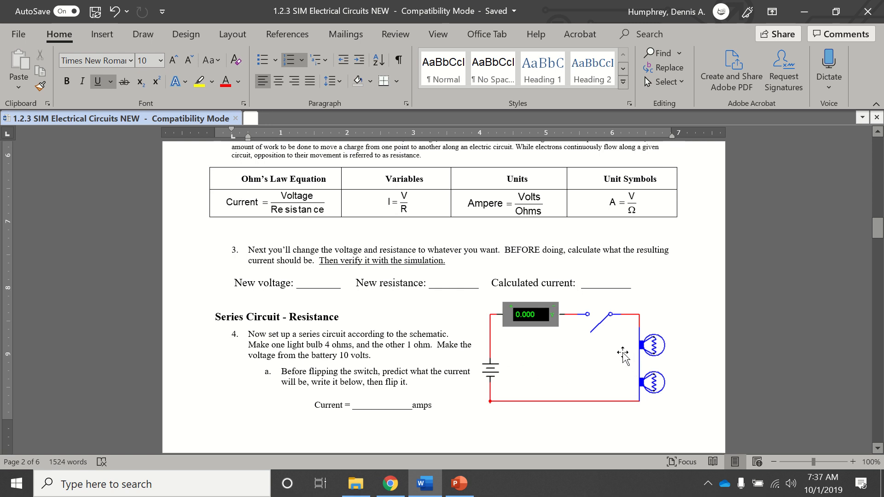
{"action": "mouse_move", "coordinate": [544, 343]}
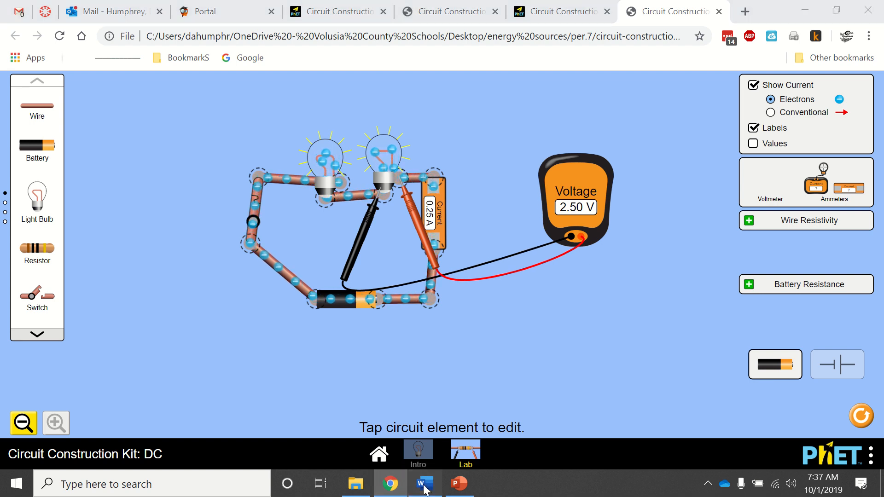
{"action": "left_click", "coordinate": [423, 484]}
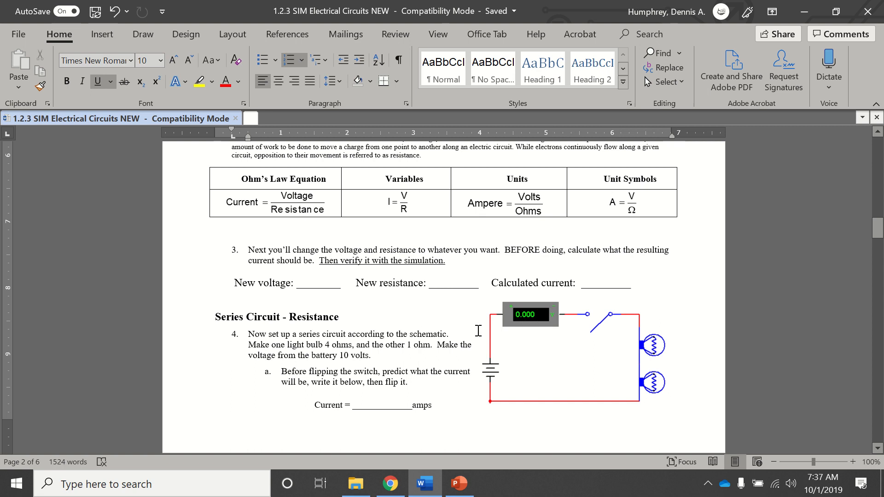
{"action": "scroll", "scroll_direction": "down", "scroll_amount": 3}
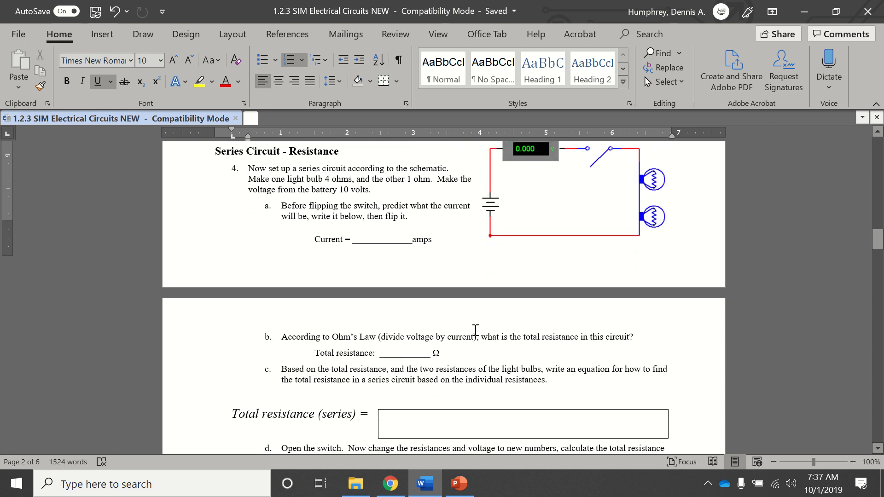
{"action": "scroll", "scroll_direction": "down", "scroll_amount": 3}
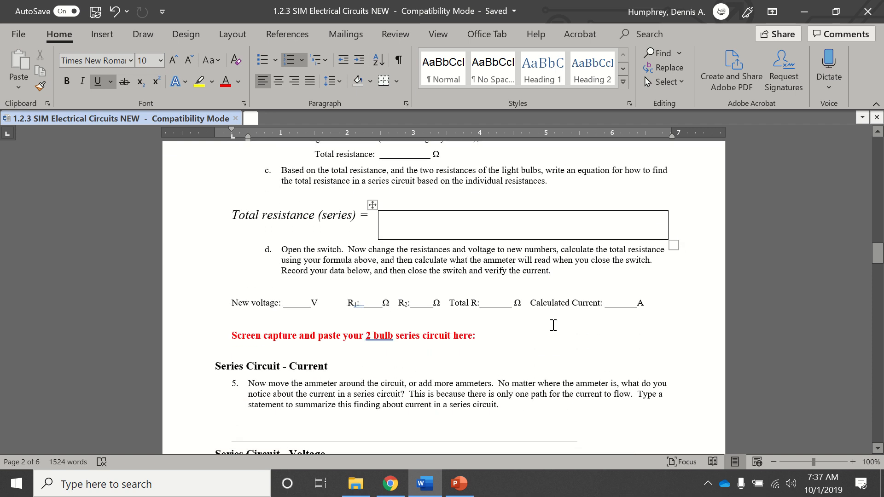
{"action": "mouse_move", "coordinate": [540, 339]}
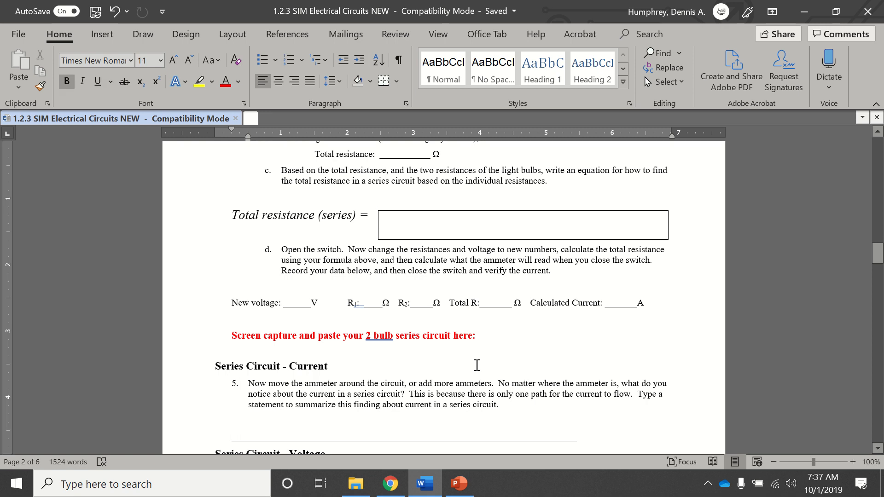
{"action": "left_click", "coordinate": [389, 483]}
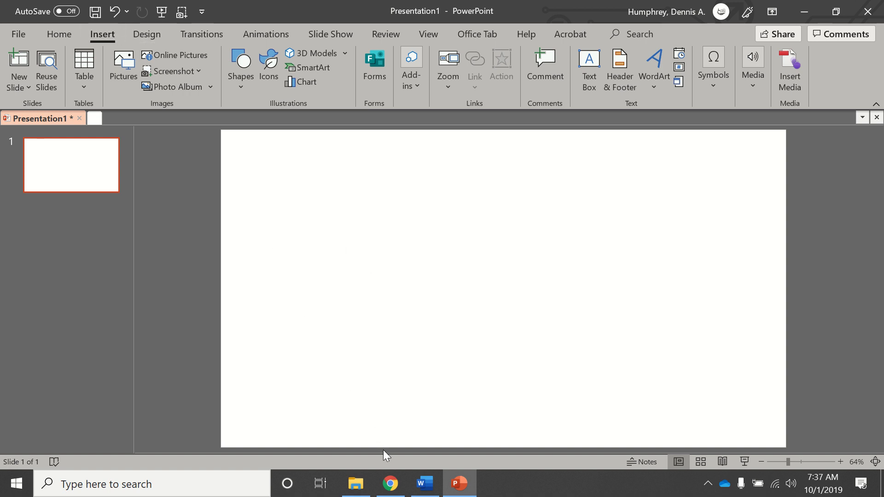
Check the series circuit, scroll Word to the Parallel Circuit question, then return to PhET.
{"action": "left_click", "coordinate": [390, 483]}
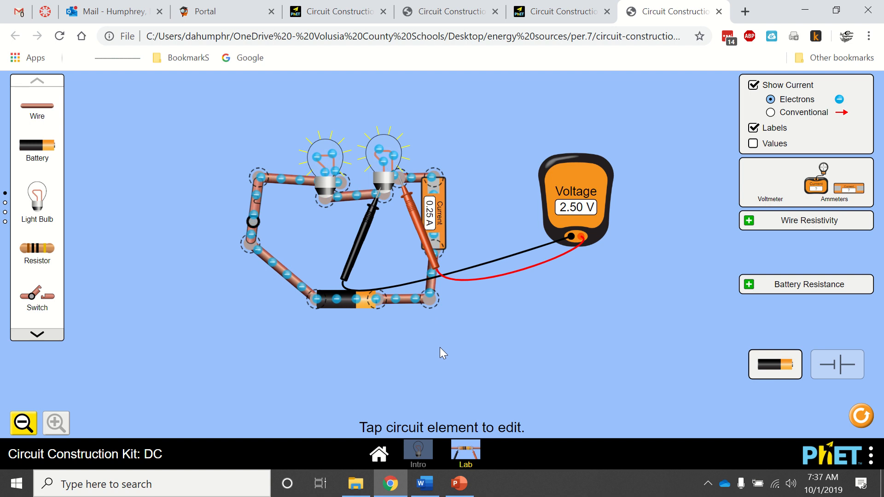
{"action": "left_click", "coordinate": [423, 484]}
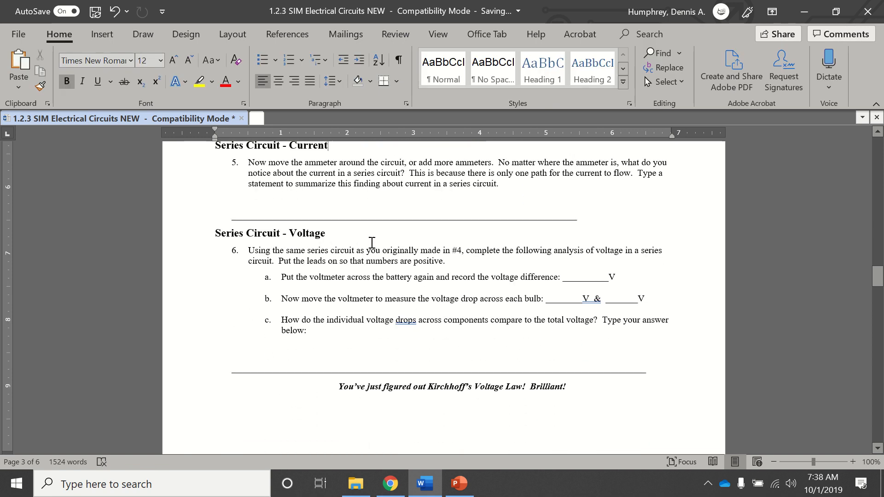
{"action": "scroll", "scroll_direction": "down", "scroll_amount": 3}
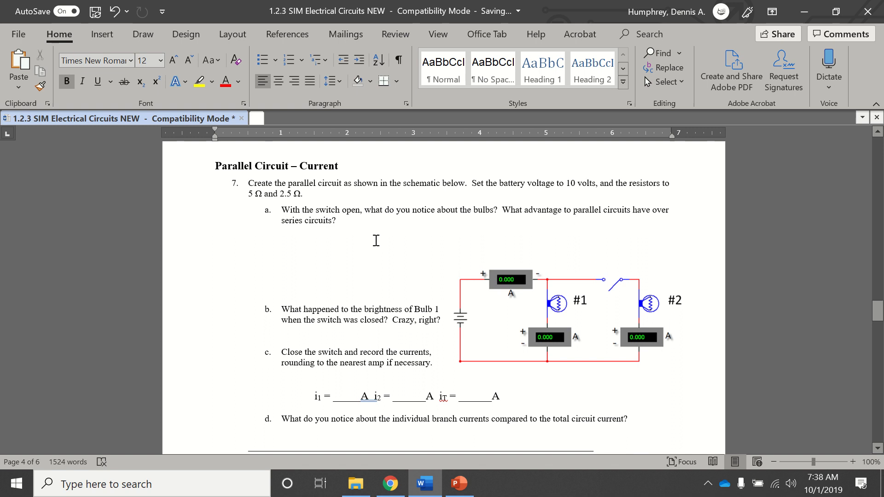
{"action": "left_click", "coordinate": [389, 483]}
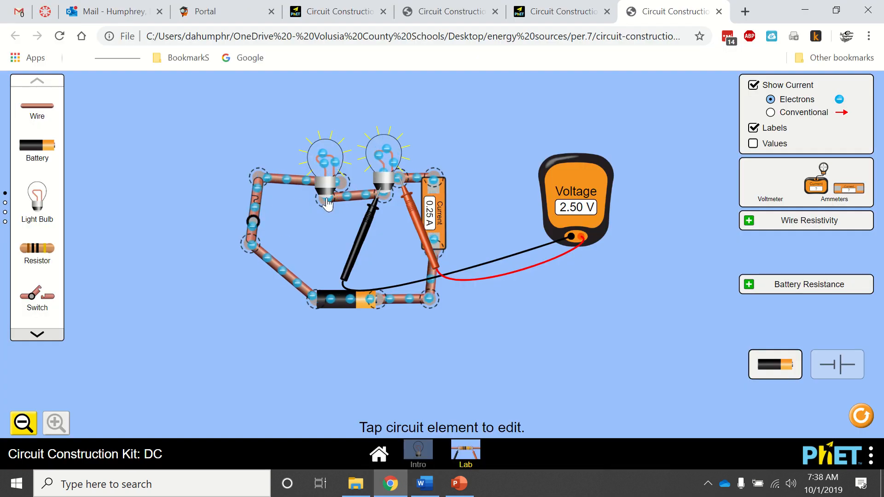
Disconnect the voltmeter and ammeter, and stack both bulbs sideways on the left.
{"action": "left_click", "coordinate": [349, 197]}
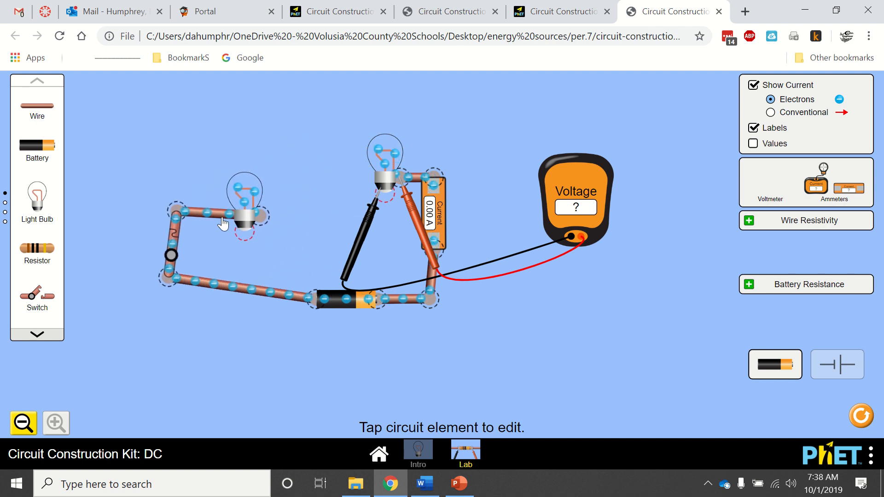
{"action": "left_click", "coordinate": [237, 285]}
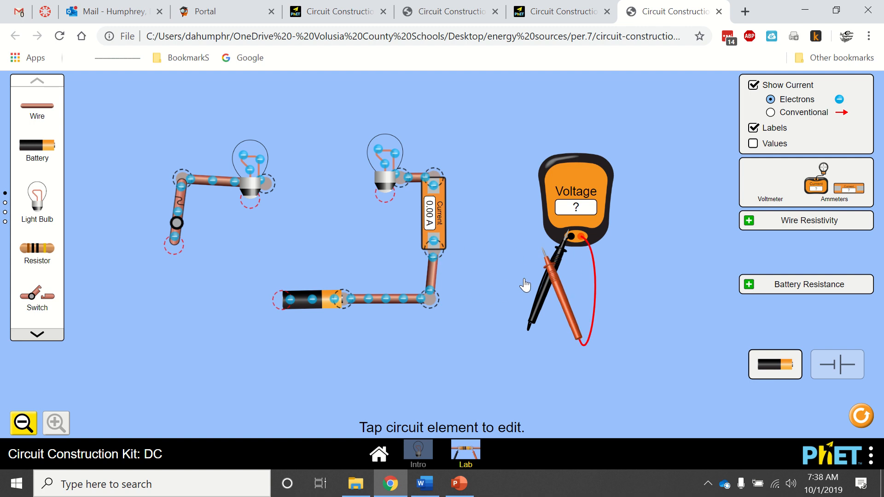
{"action": "left_click", "coordinate": [220, 183]}
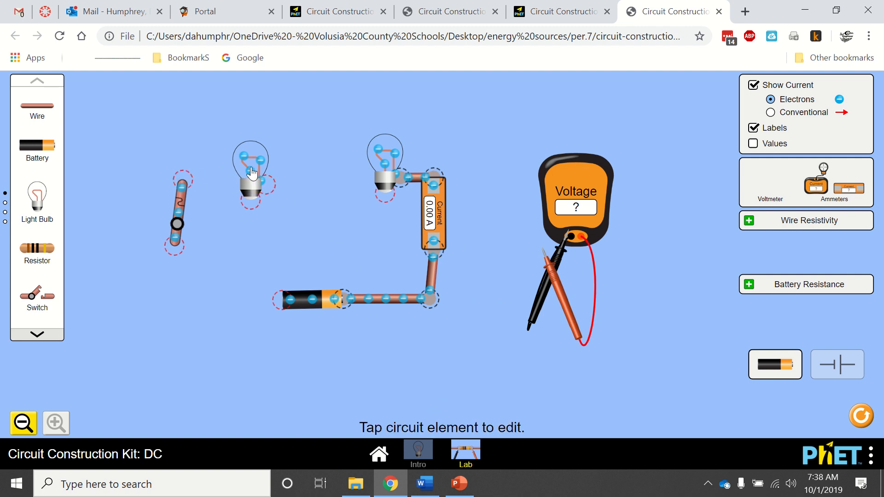
{"action": "left_click_drag", "start_coordinate": [251, 172], "coordinate": [293, 197]}
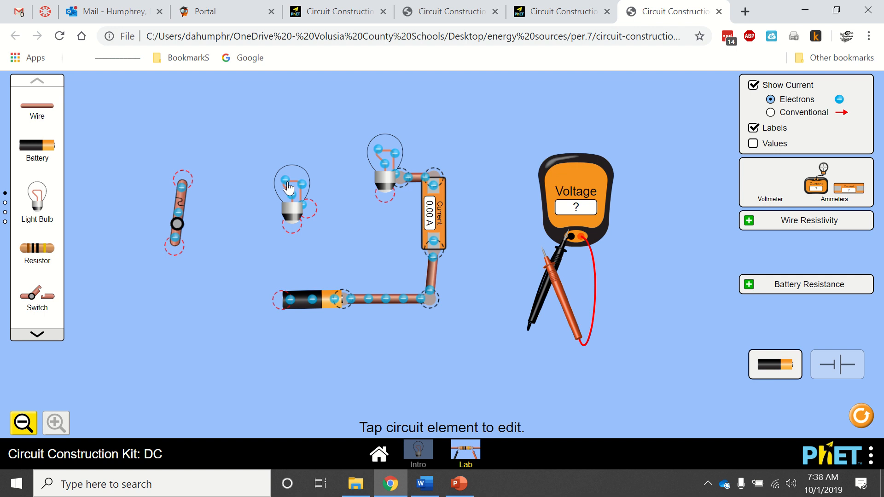
{"action": "left_click_drag", "start_coordinate": [289, 186], "coordinate": [323, 230]}
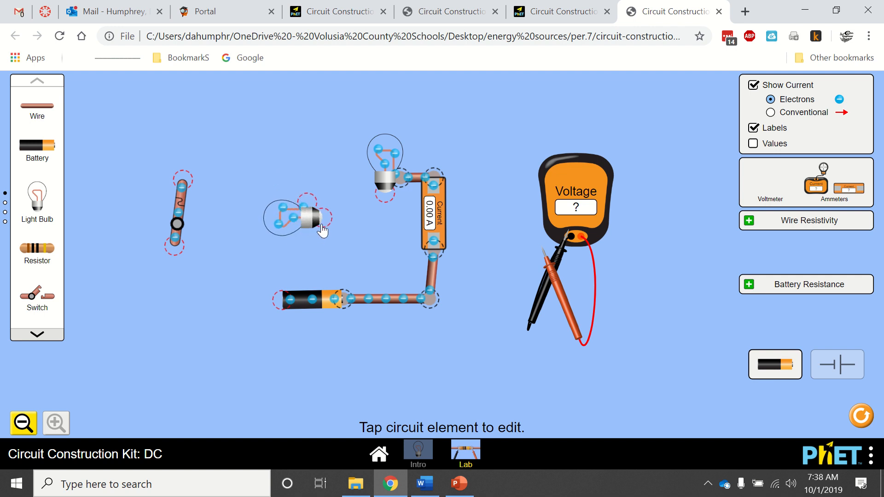
{"action": "left_click", "coordinate": [417, 178]}
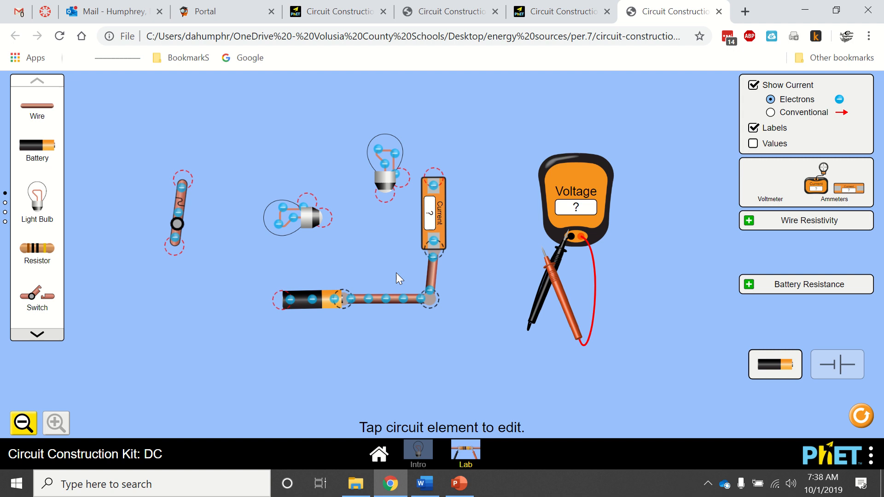
{"action": "left_click_drag", "start_coordinate": [385, 169], "coordinate": [309, 136]}
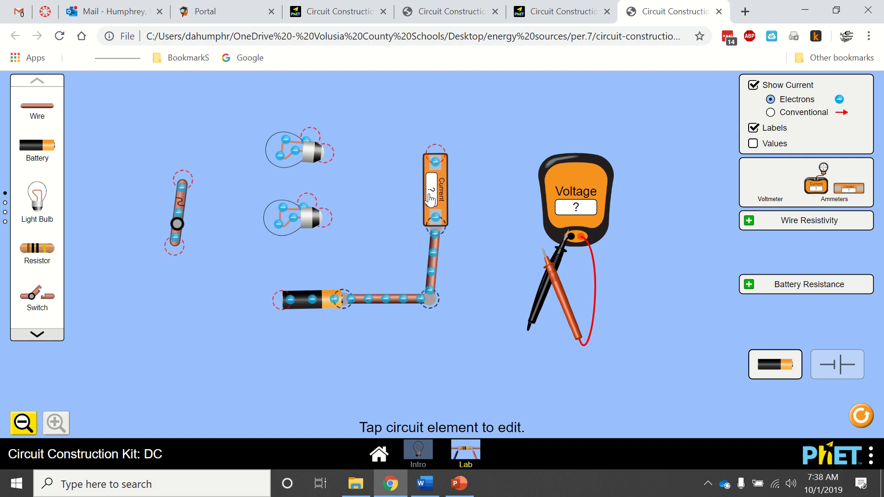
Remove the ammeter, wire both bulbs in parallel branches, and close the switch to light them.
{"action": "left_click", "coordinate": [434, 189]}
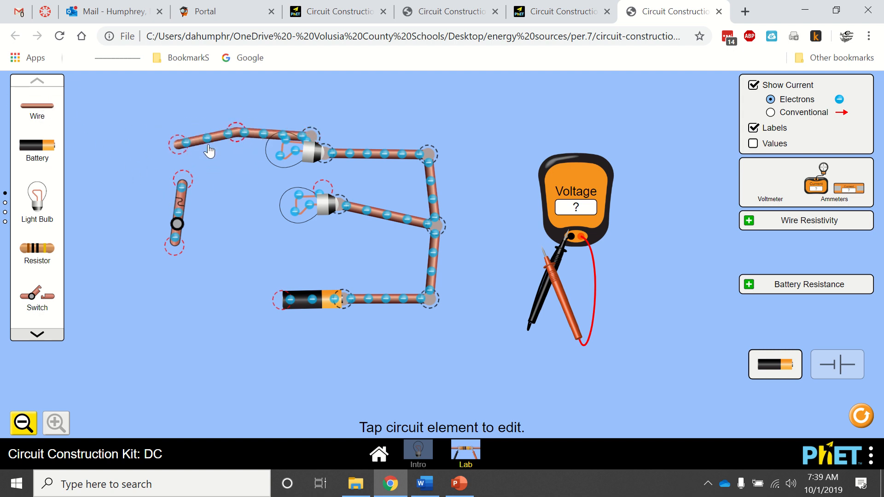
{"action": "left_click_drag", "start_coordinate": [233, 135], "coordinate": [234, 217]}
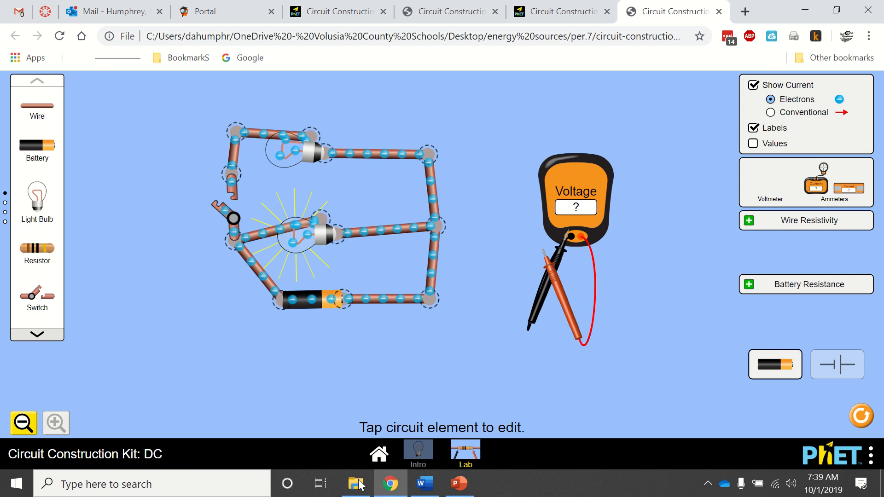
{"action": "left_click", "coordinate": [228, 219]}
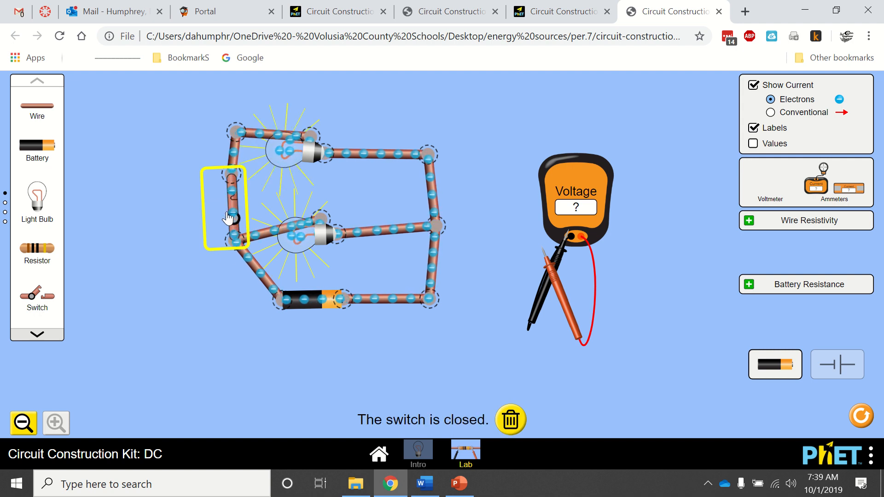
Switch briefly to the Word worksheet, then back to the PhET simulation.
{"action": "left_click", "coordinate": [422, 484]}
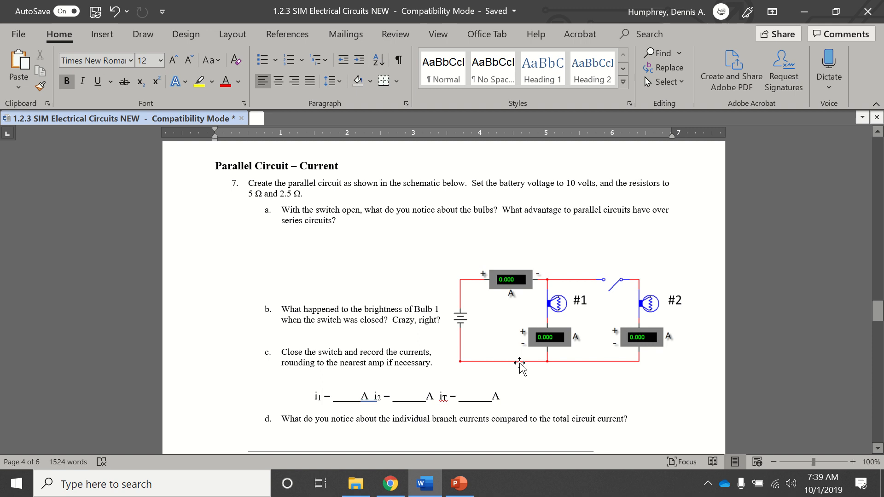
{"action": "mouse_move", "coordinate": [553, 341]}
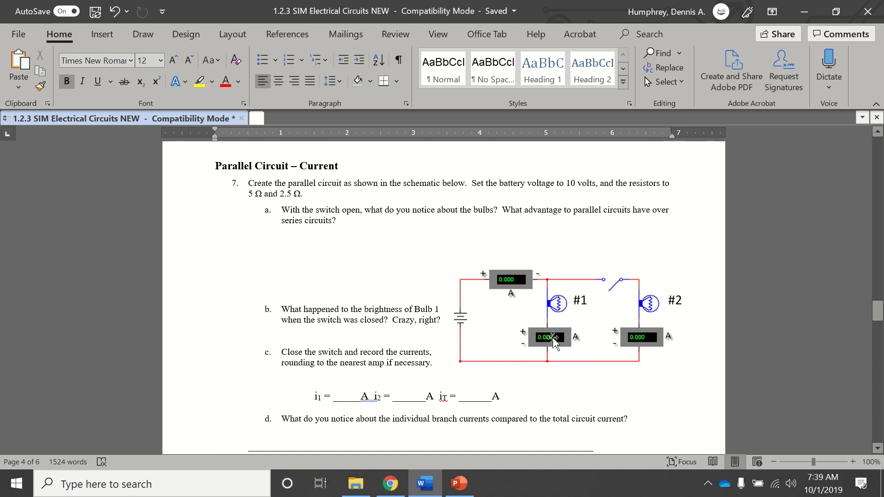
{"action": "mouse_move", "coordinate": [640, 331]}
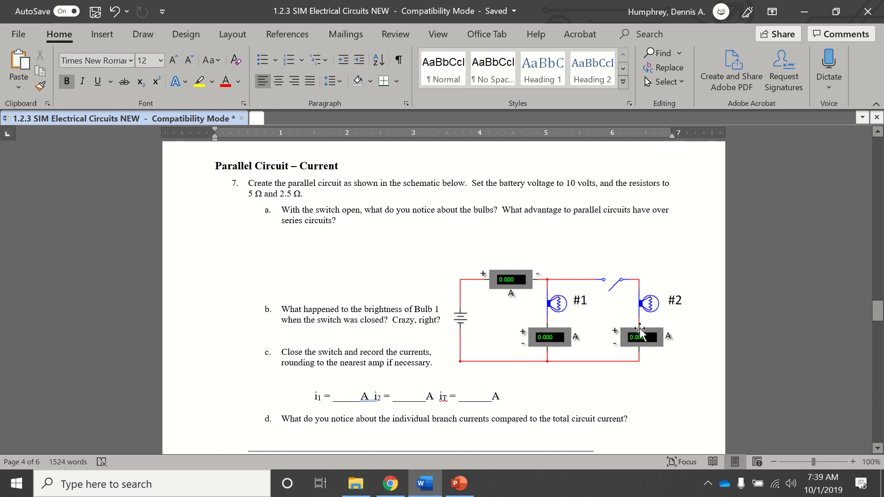
{"action": "left_click", "coordinate": [389, 484]}
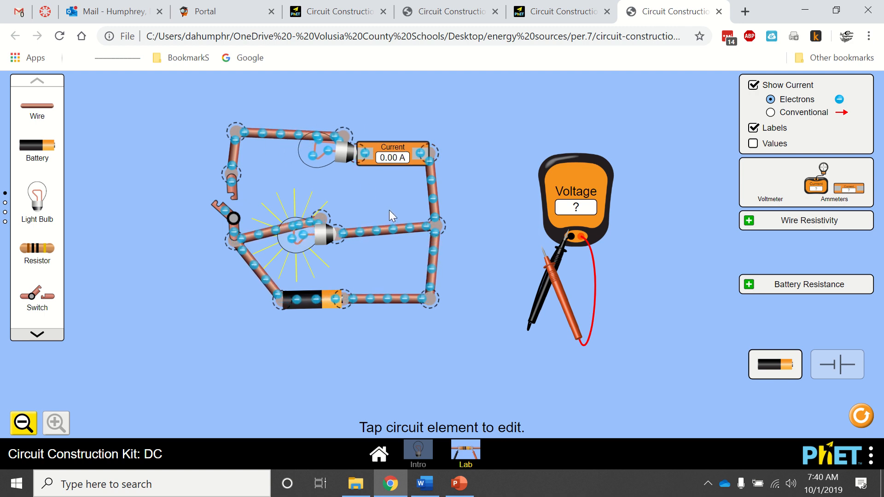
Confirm the circuit's switch is open, then return to the Word worksheet.
{"action": "left_click", "coordinate": [226, 216]}
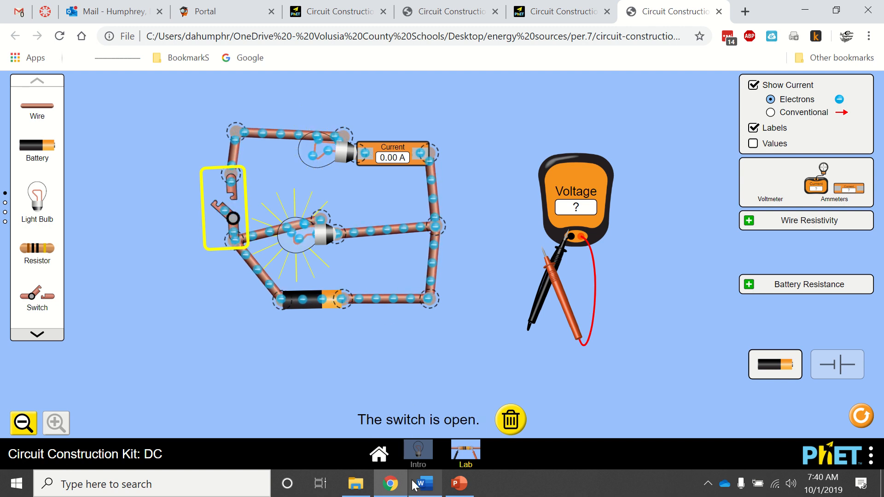
{"action": "left_click", "coordinate": [423, 484]}
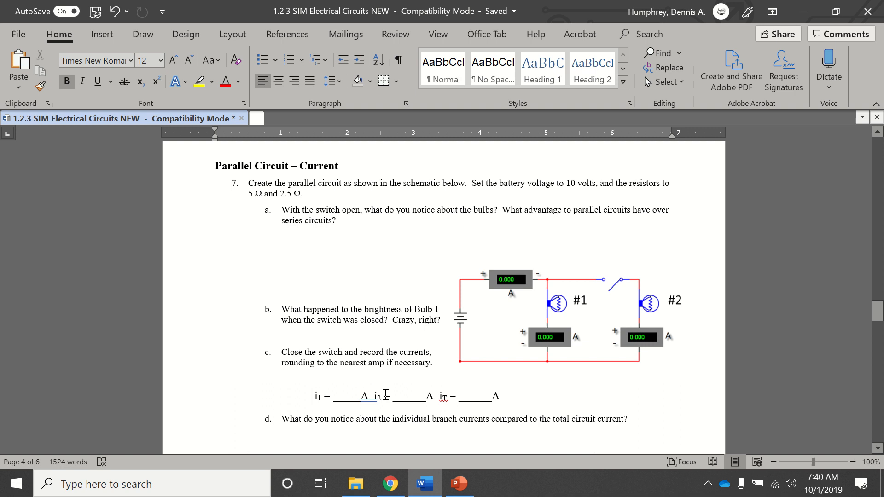
Scroll through the parallel resistance and total-current questions to question 9, then bring up PowerPoint.
{"action": "scroll", "scroll_direction": "down", "scroll_amount": 3}
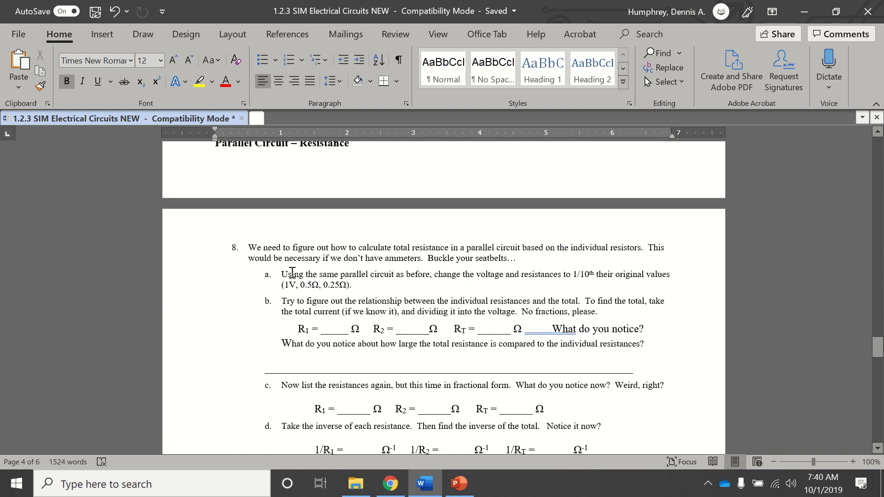
{"action": "scroll", "scroll_direction": "down", "scroll_amount": 3}
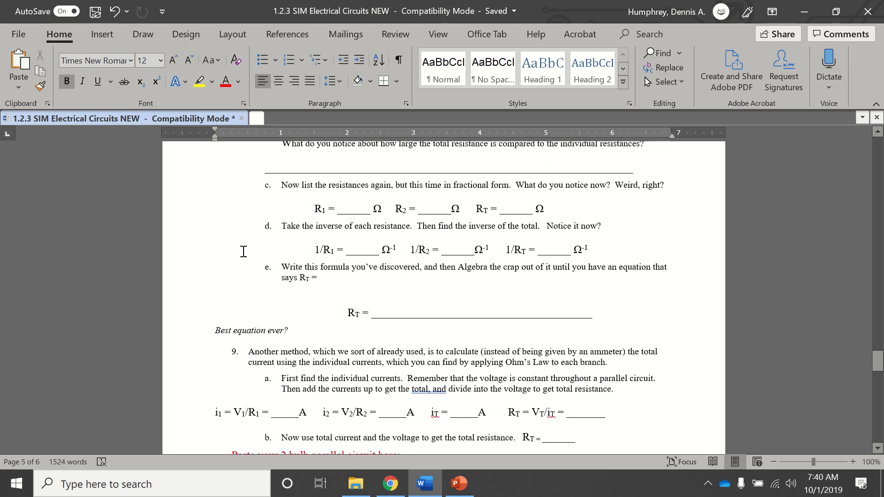
{"action": "mouse_move", "coordinate": [411, 285]}
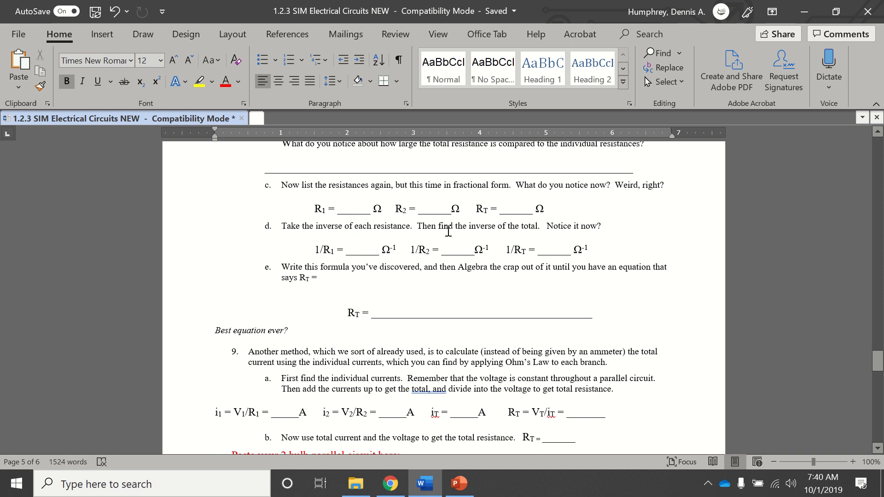
{"action": "scroll", "scroll_direction": "down", "scroll_amount": 3}
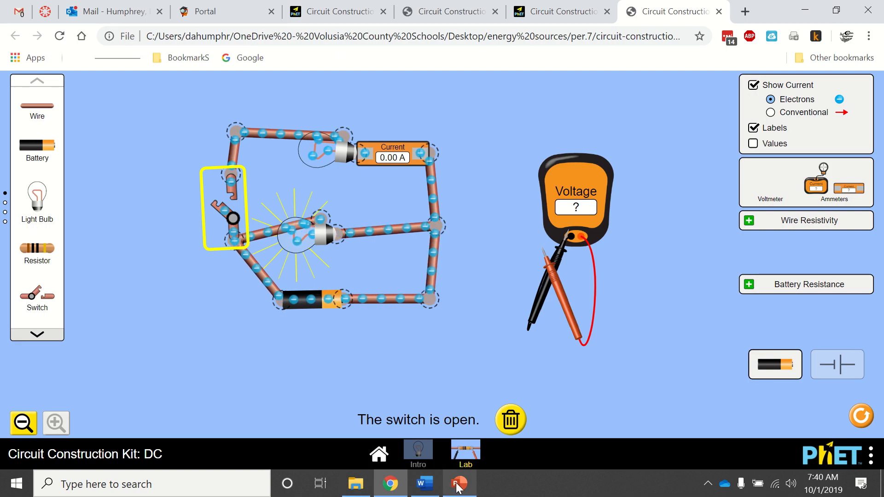
{"action": "left_click", "coordinate": [459, 484]}
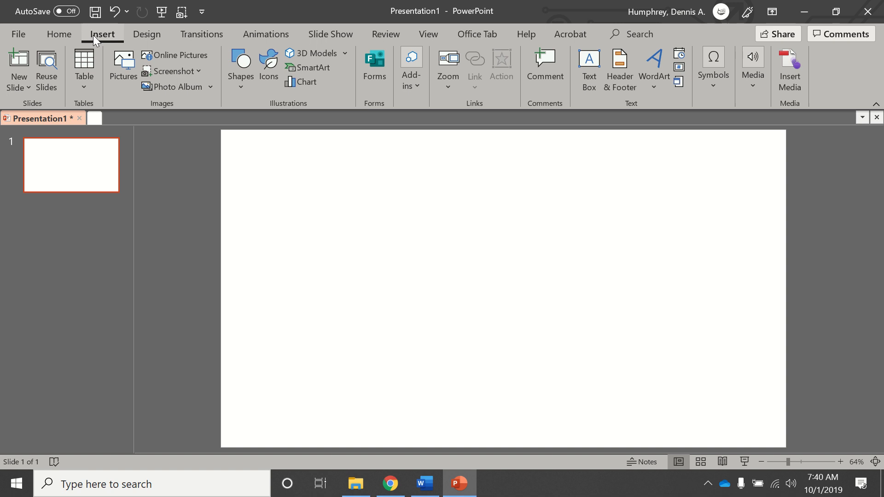
Use PowerPoint's Insert options to clip the open-switch parallel circuit from the simulation.
{"action": "left_click", "coordinate": [171, 71]}
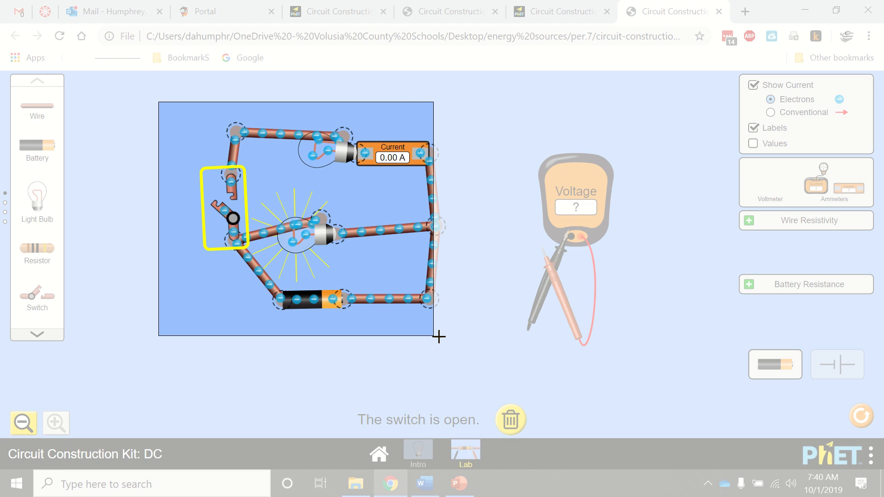
{"action": "left_click", "coordinate": [458, 484]}
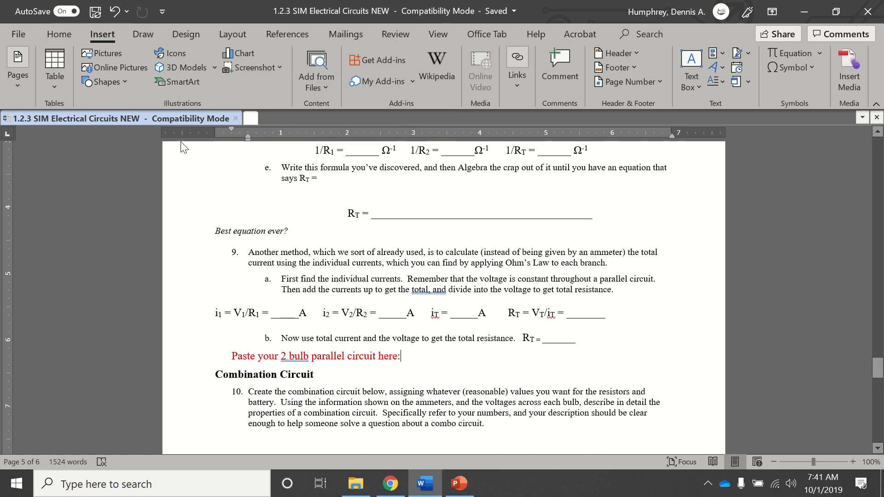
Copy the parallel-circuit clipping from the PowerPoint slide into the Word worksheet.
{"action": "left_click", "coordinate": [458, 484]}
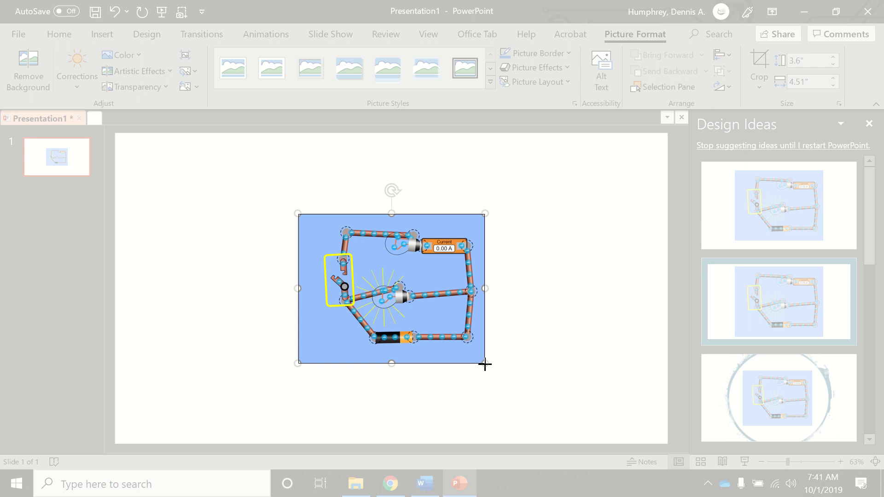
{"action": "left_click", "coordinate": [423, 483]}
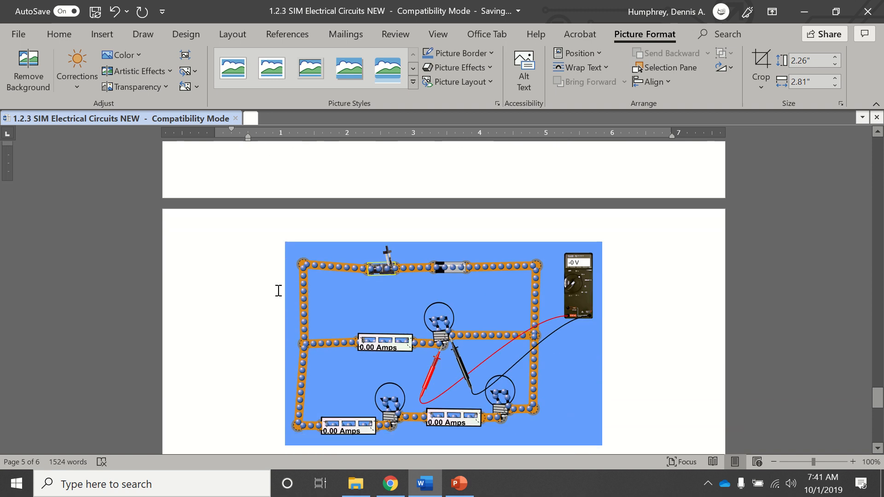
Scroll the Word worksheet to question 2e on voltmeter readings.
{"action": "scroll", "scroll_direction": "down", "scroll_amount": 3}
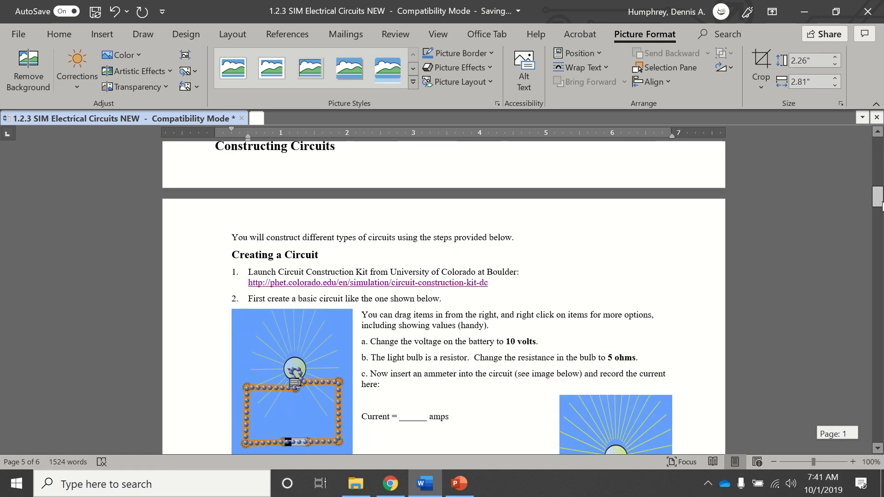
{"action": "scroll", "scroll_direction": "down", "scroll_amount": 3}
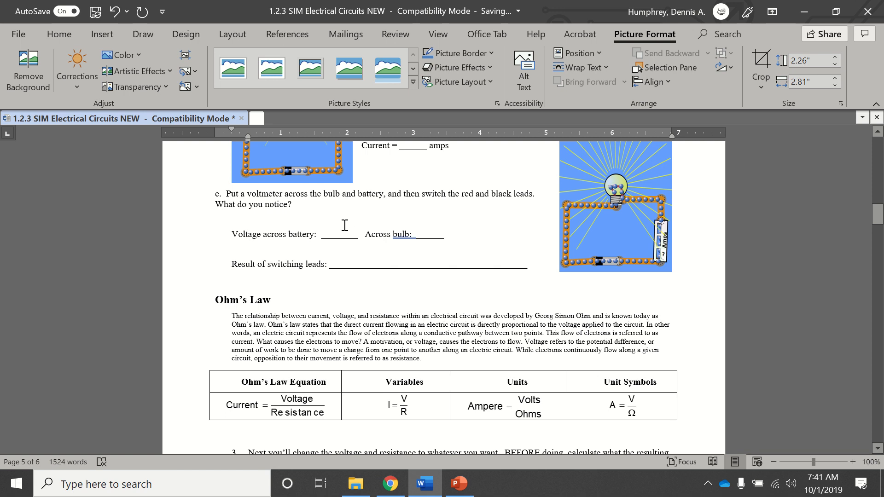
Enter 5 for the battery voltage and 3 for the bulb voltage, then scroll on.
{"action": "left_click", "coordinate": [339, 234]}
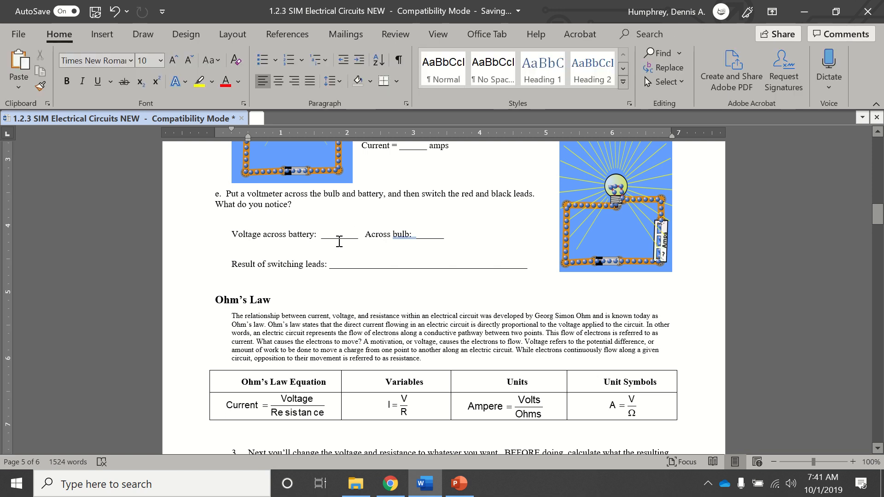
{"action": "type", "text": "5_"}
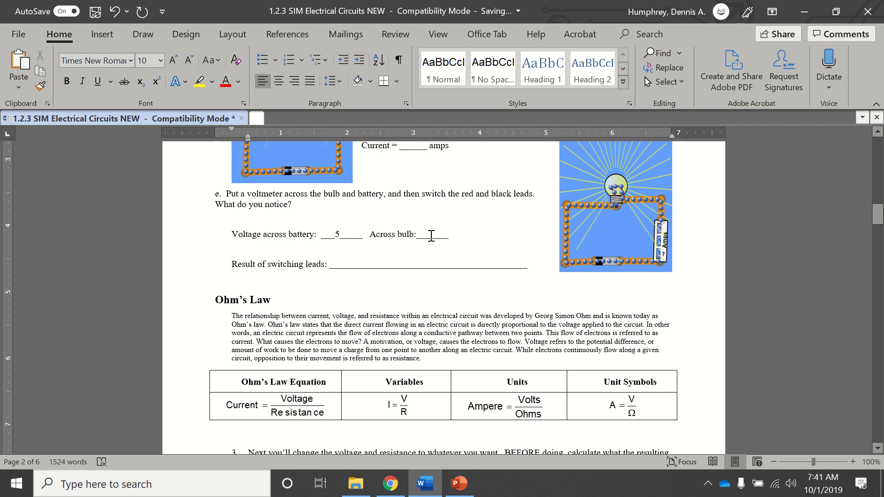
{"action": "type", "text": "3"}
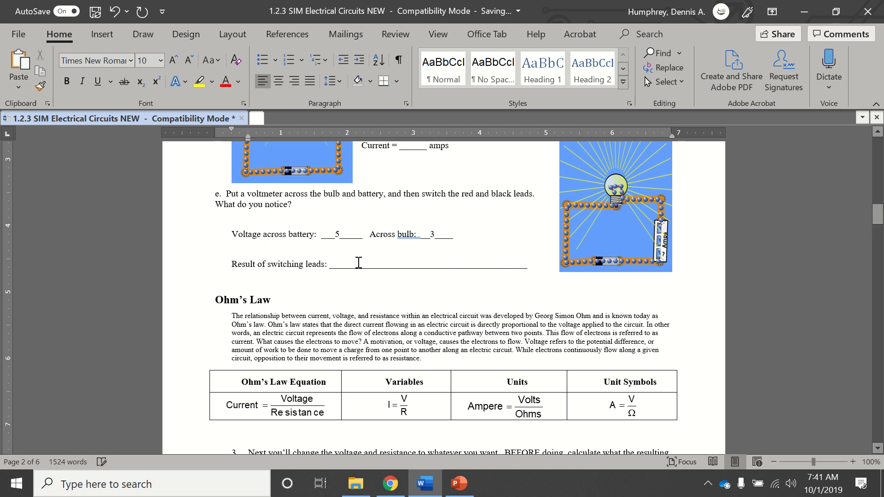
{"action": "scroll", "scroll_direction": "down", "scroll_amount": 3}
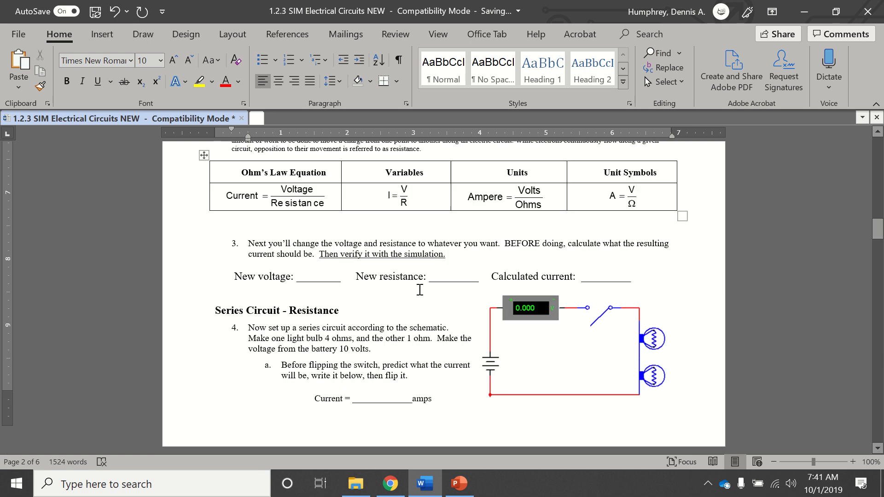
{"action": "scroll", "scroll_direction": "down", "scroll_amount": 3}
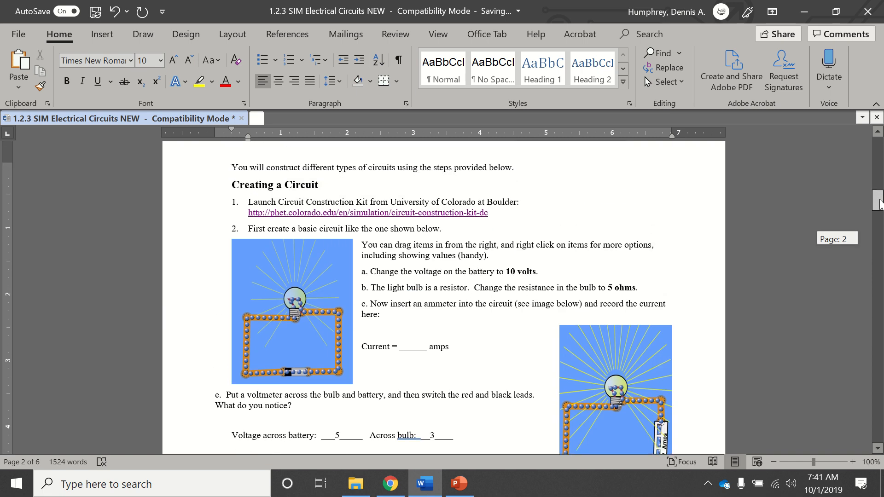
{"action": "scroll", "scroll_direction": "down", "scroll_amount": 3}
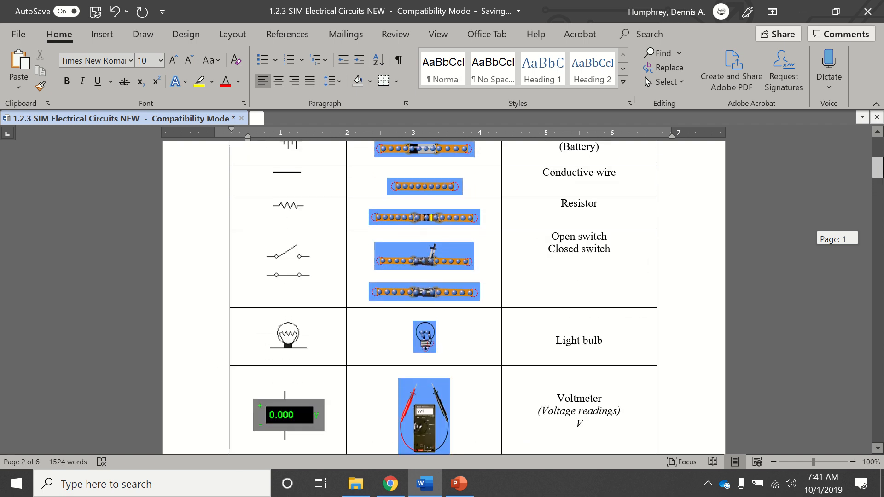